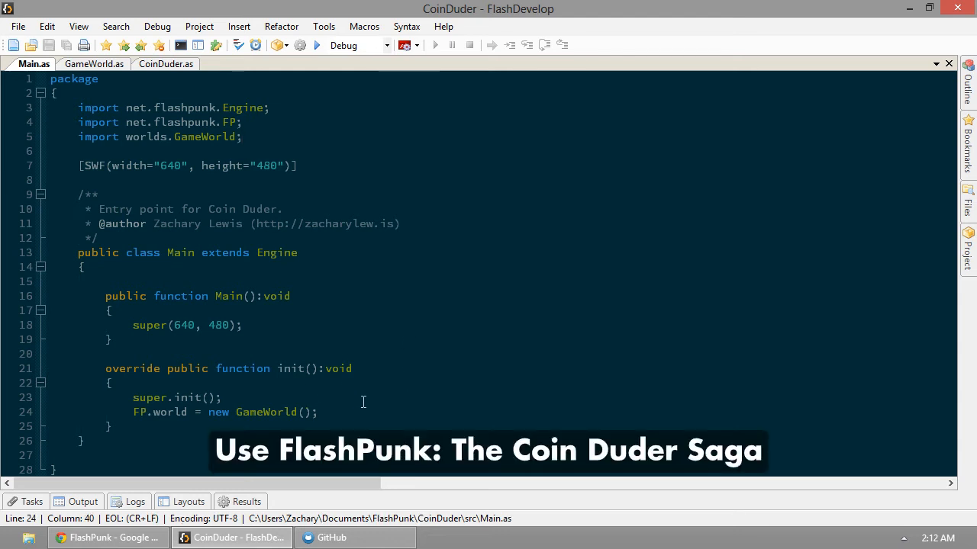
mouse_move(278, 313)
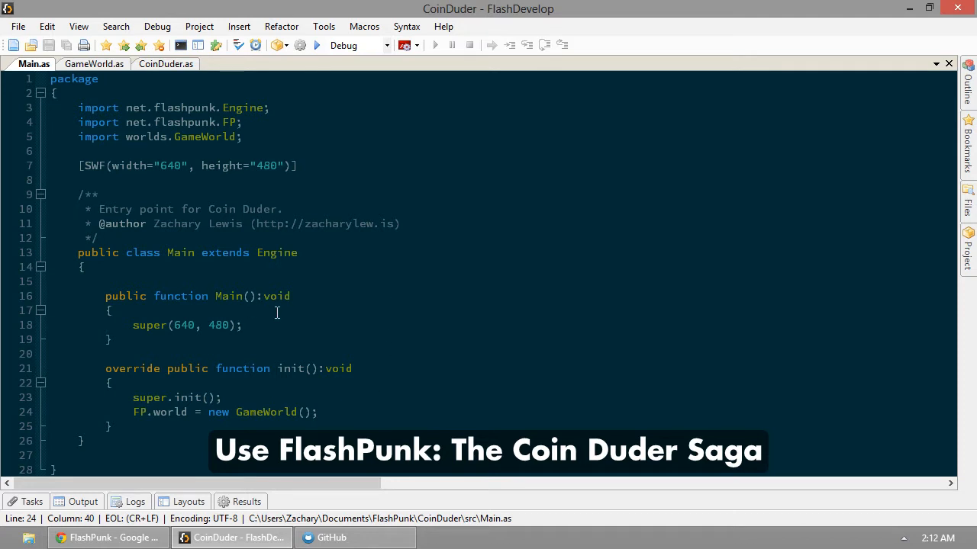
Show GameWorld.as scrolled to the begin() function that creates the Coin Duder
click(93, 64)
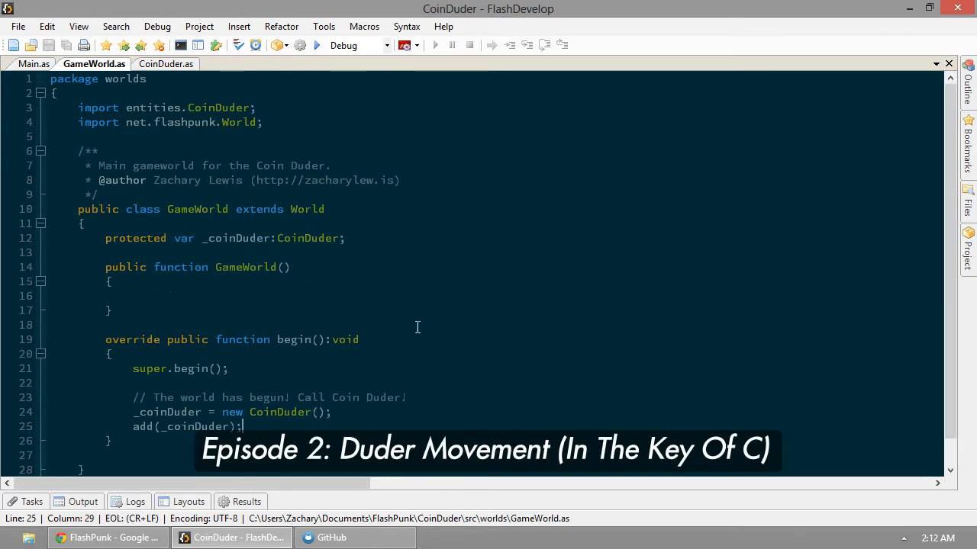
scroll(down, 3)
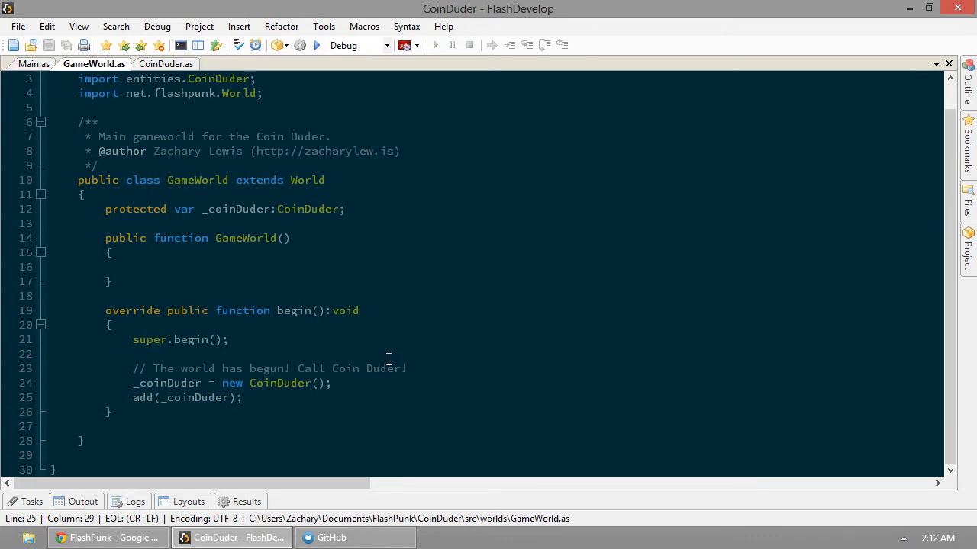
mouse_move(76, 339)
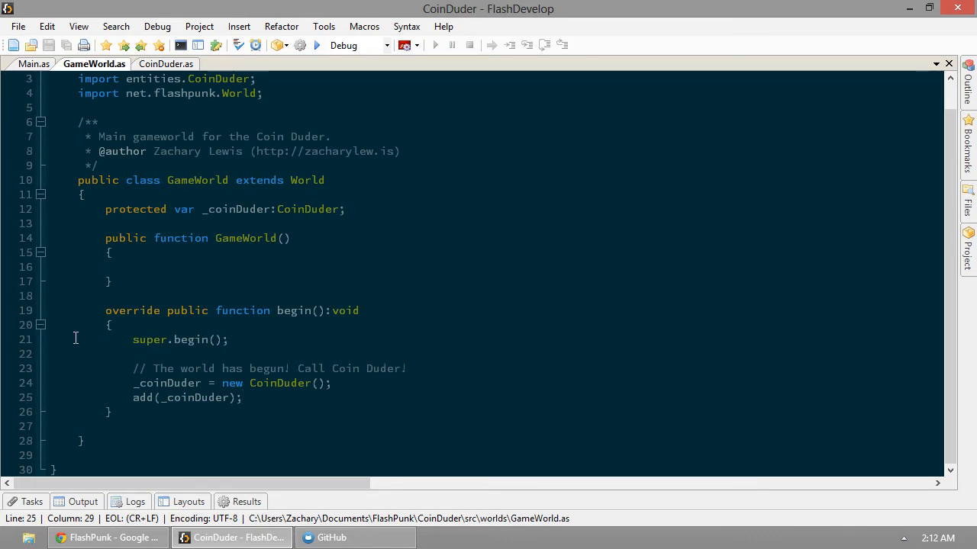
Add an update() override calling super.update() and move super.begin() after add(_coinDuder)
click(189, 430)
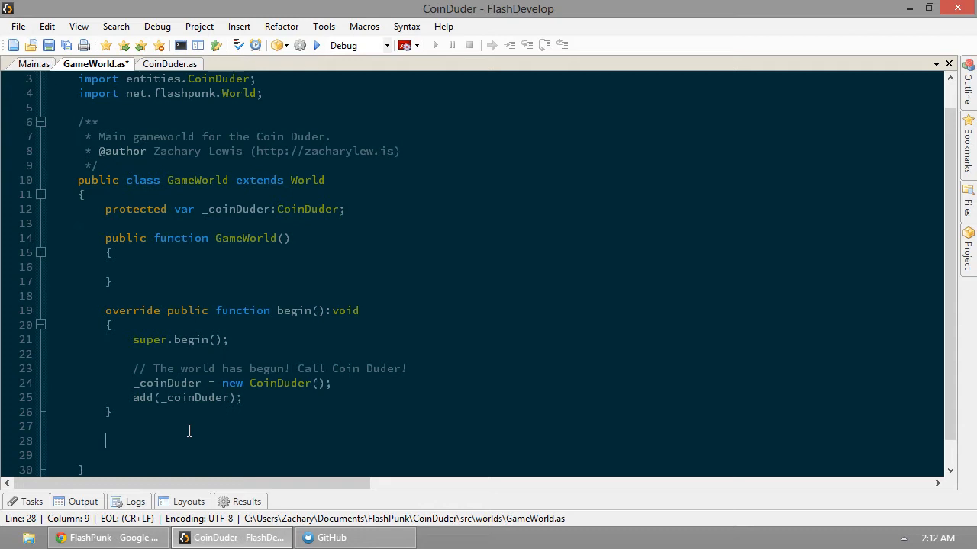
text(ov)
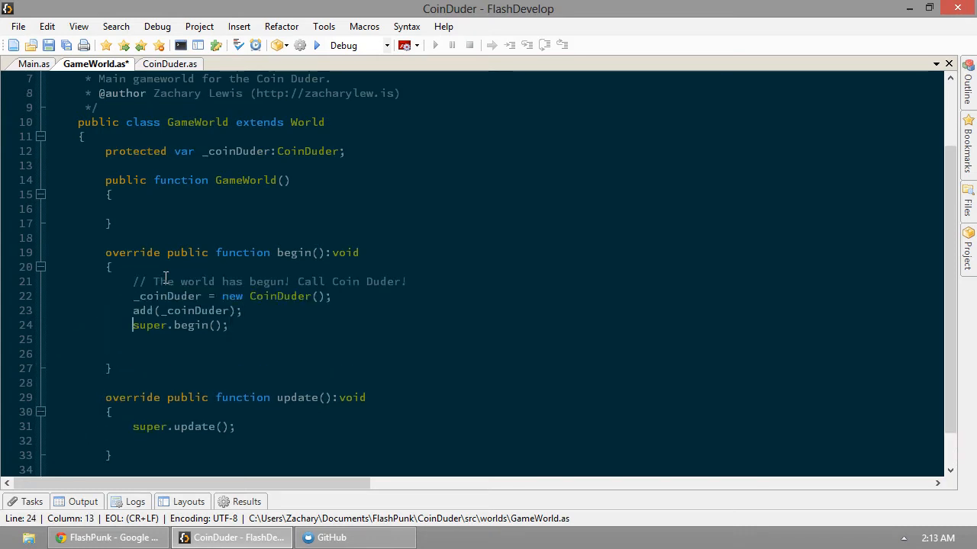
key(Return)
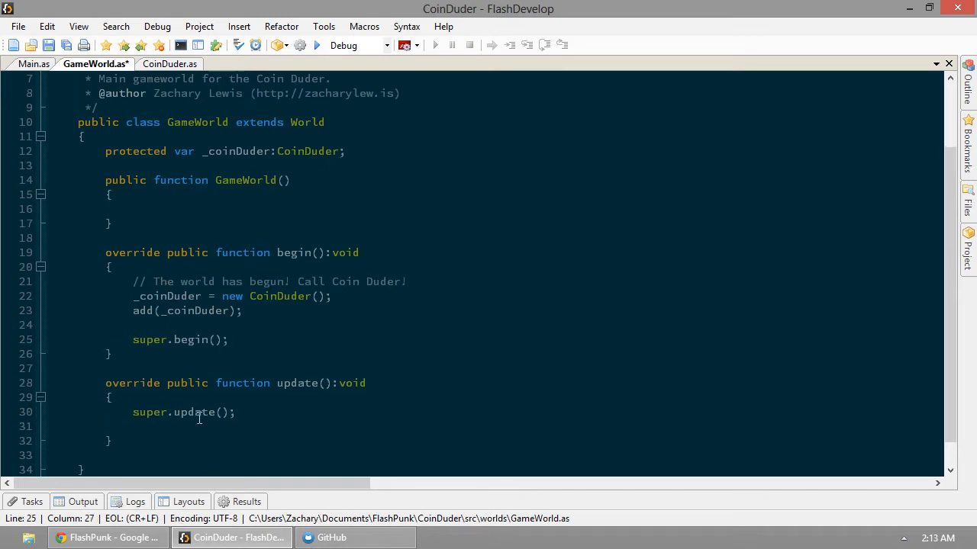
Start update() with the comment // Handle Duder Input. above super.update()
key(Return)
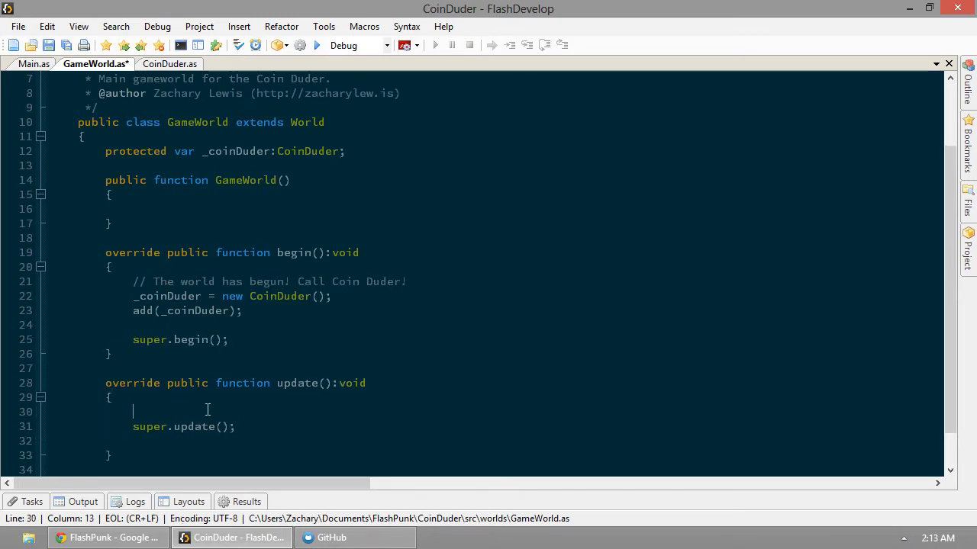
text(// Handle)
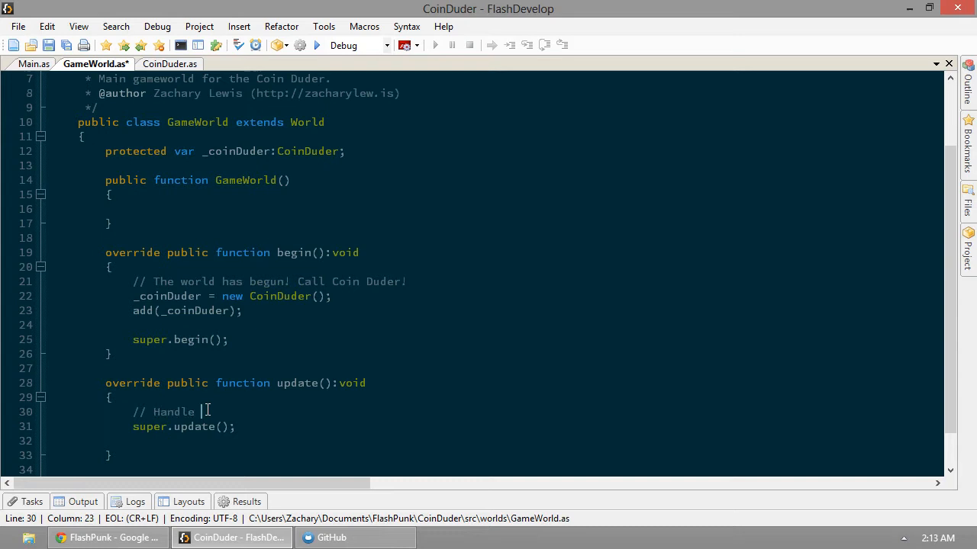
text(Duder Input.)
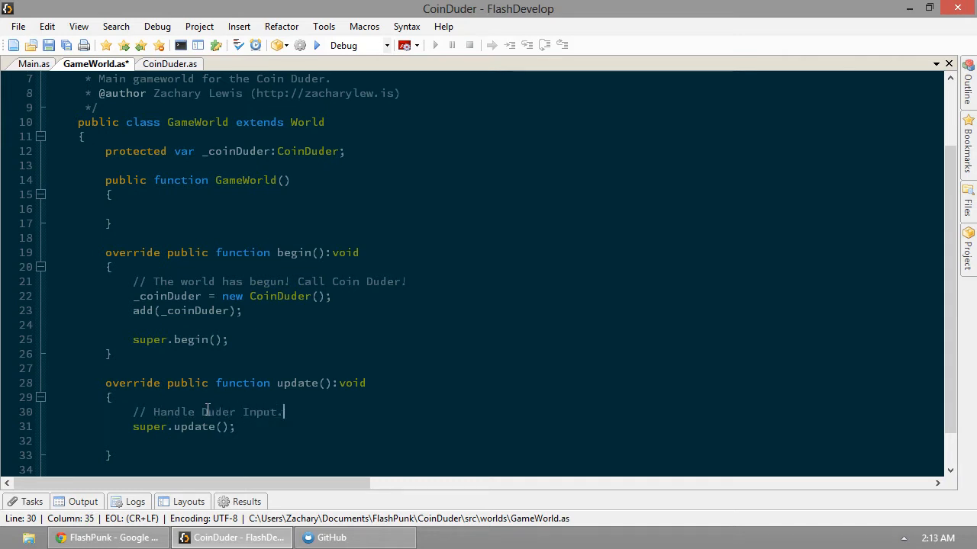
key(Return)
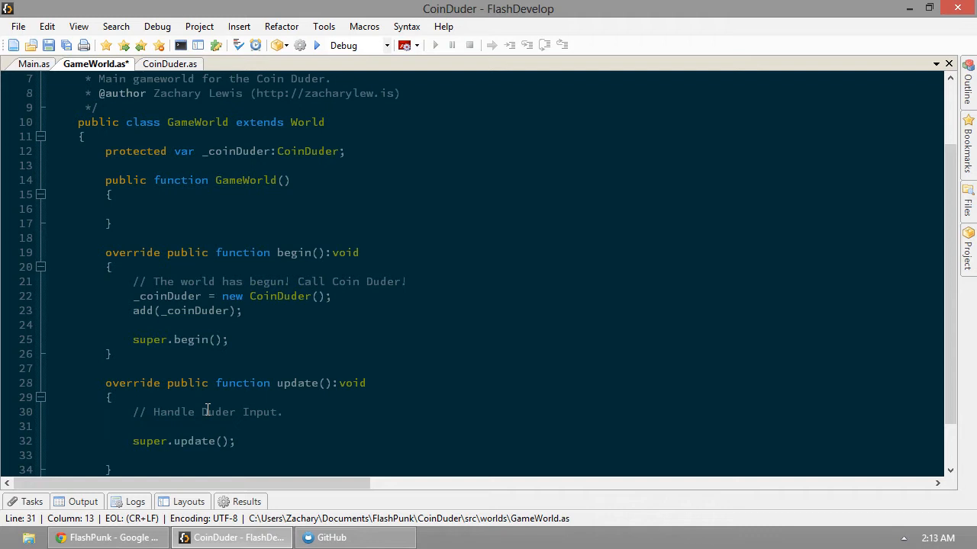
Declare var xInput:int = 0; and var yInput:int = 0; under the comment
click(132, 426)
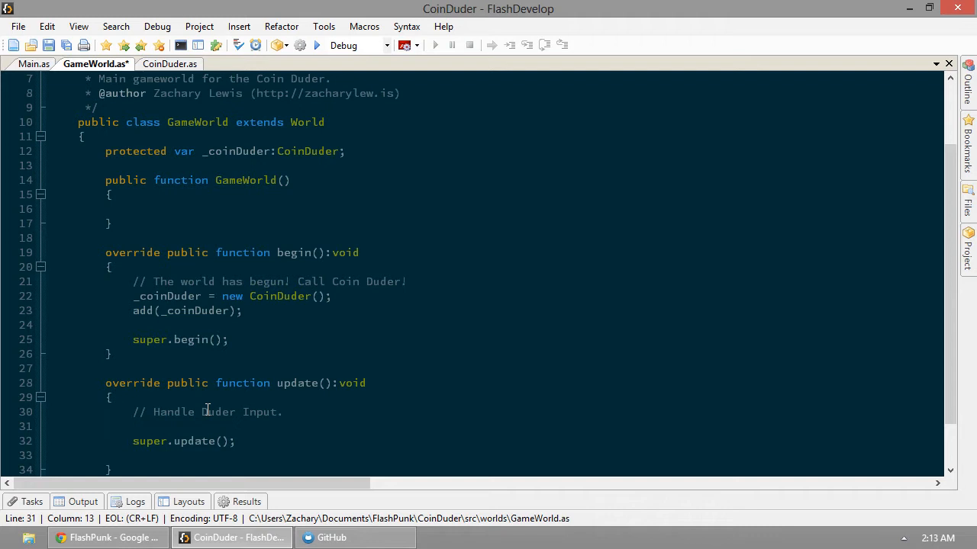
click(132, 425)
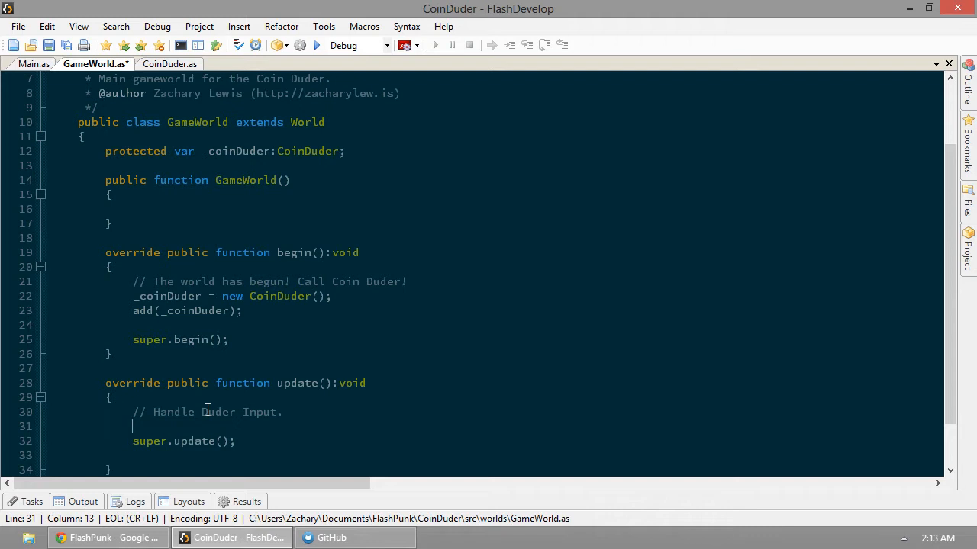
text(va)
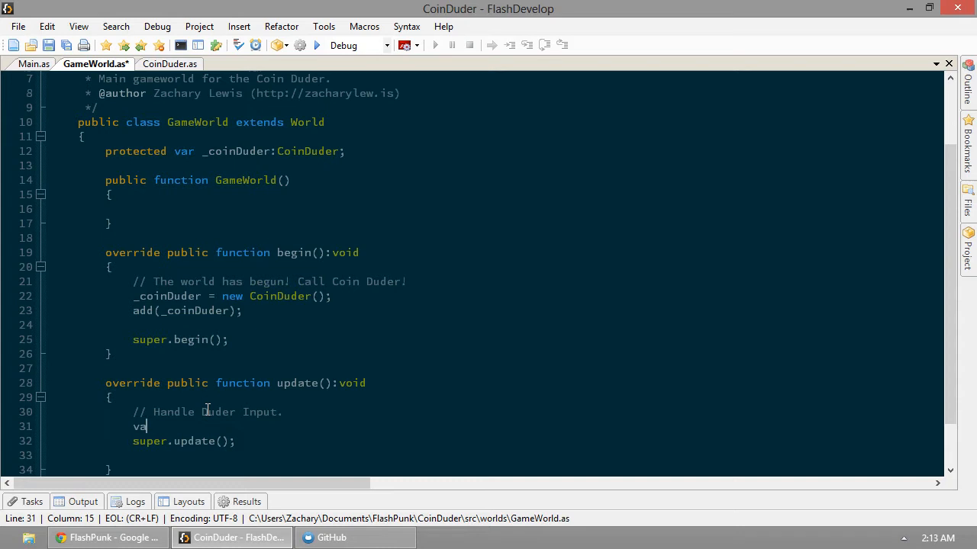
text(r)
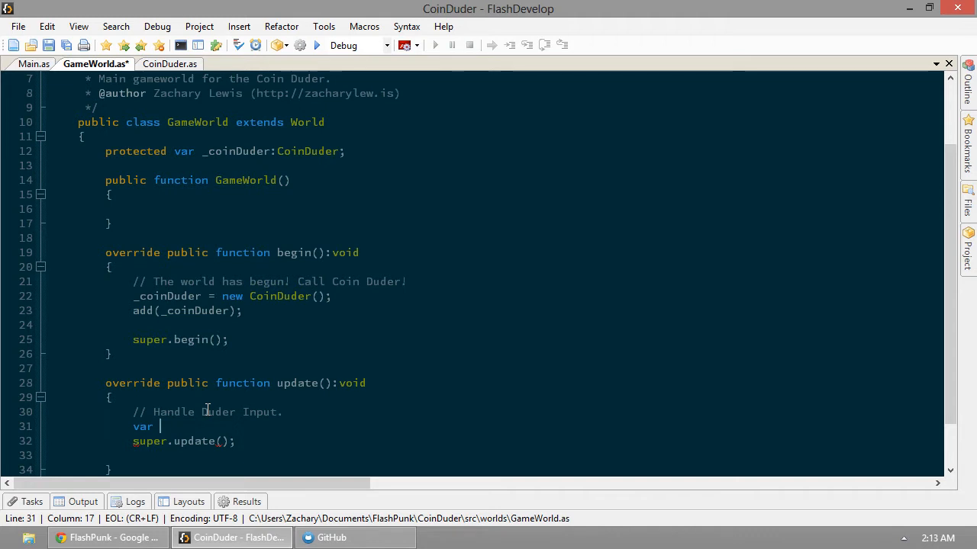
text(xInput)
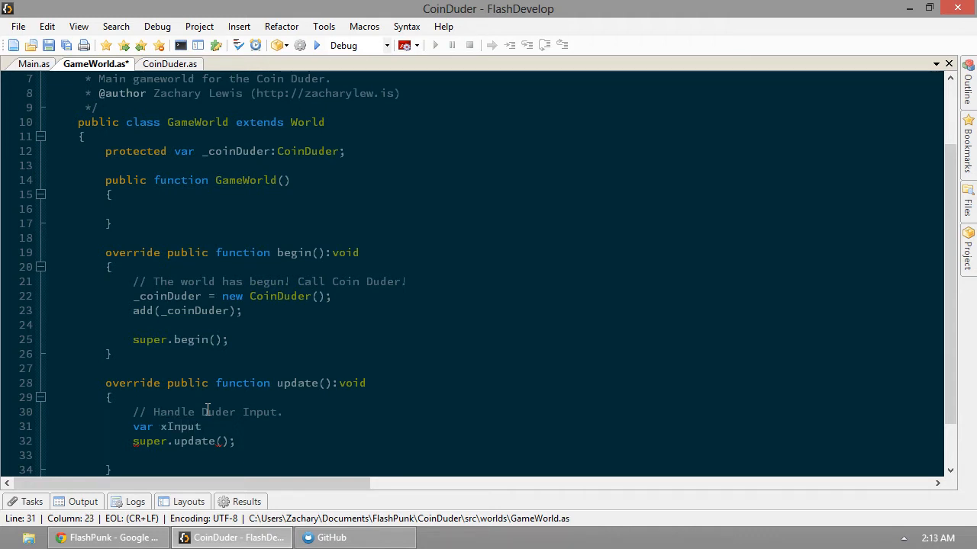
text(:int;)
text(var y)
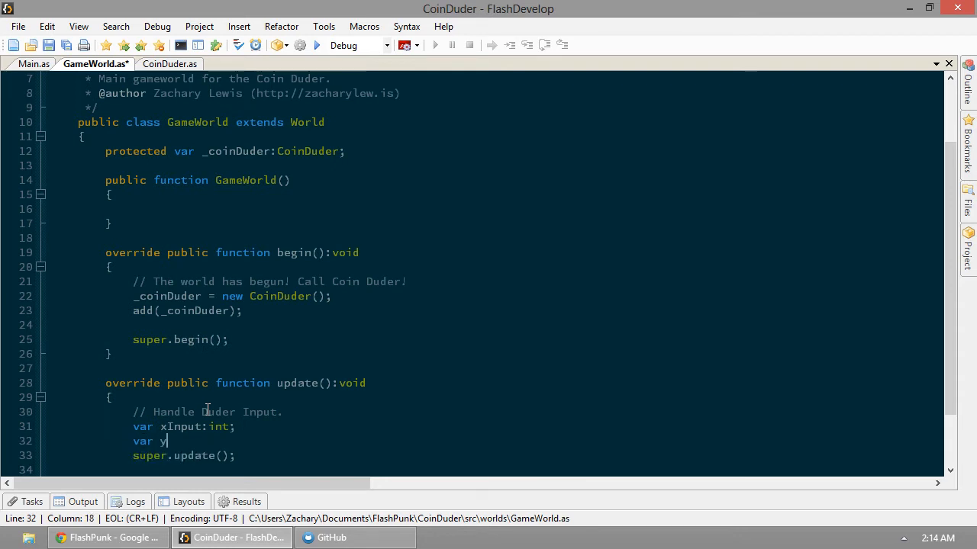
text(Input:int = 0;)
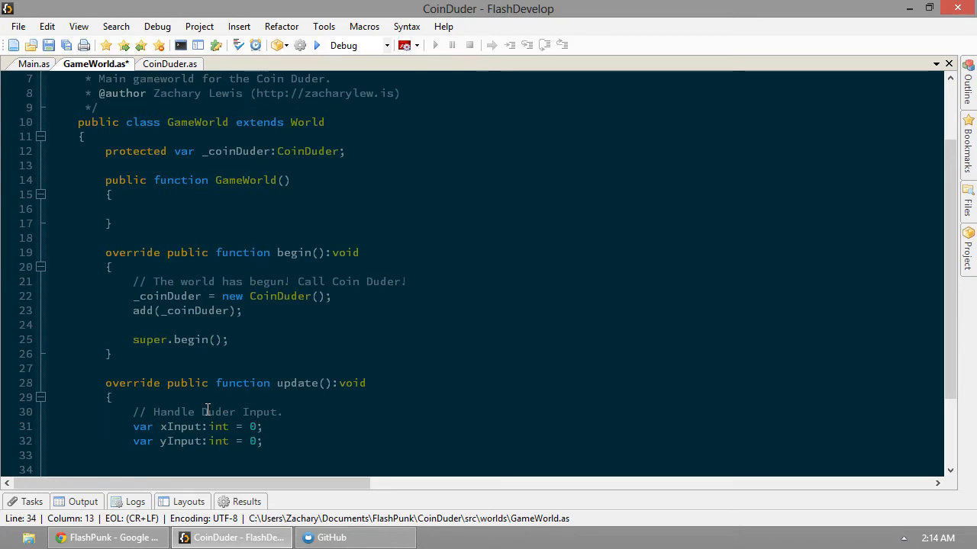
scroll(down, 3)
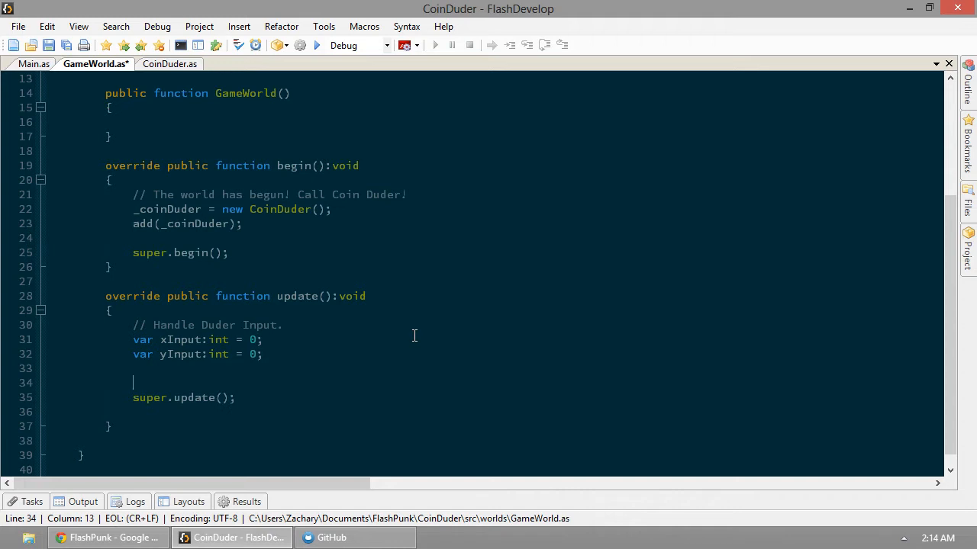
Write the condition if (Input.check(Key... correcting stray autocompleted text
text(if ()
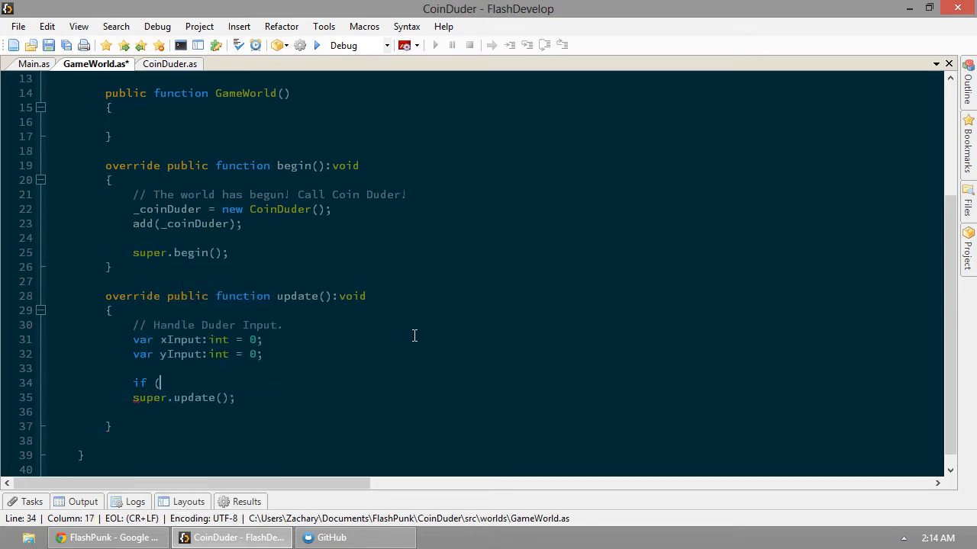
text(var a:Input)
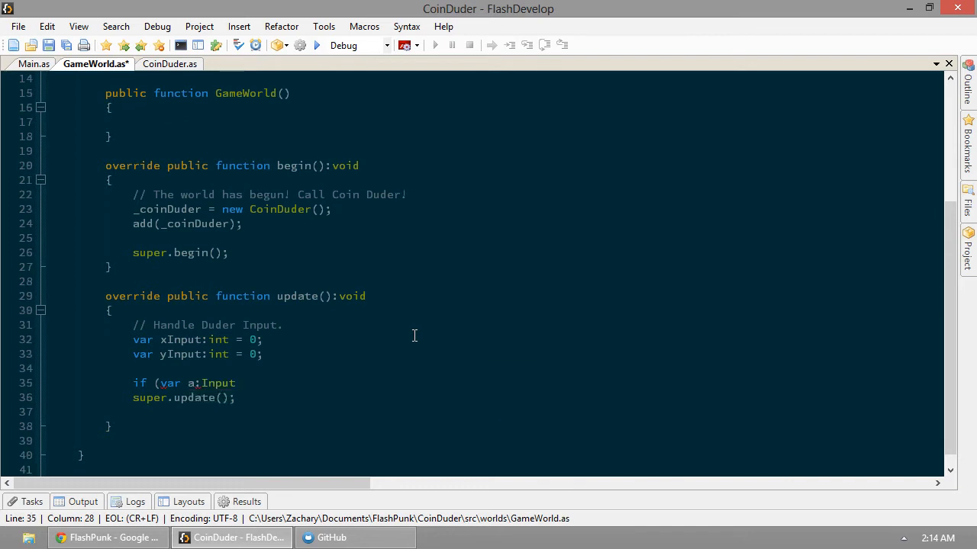
key(BackSpace)
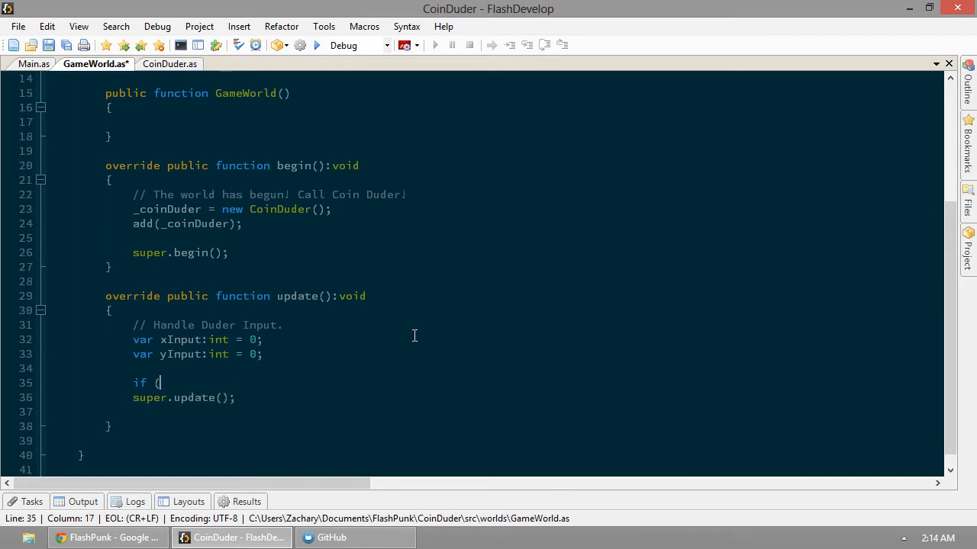
text(Input)
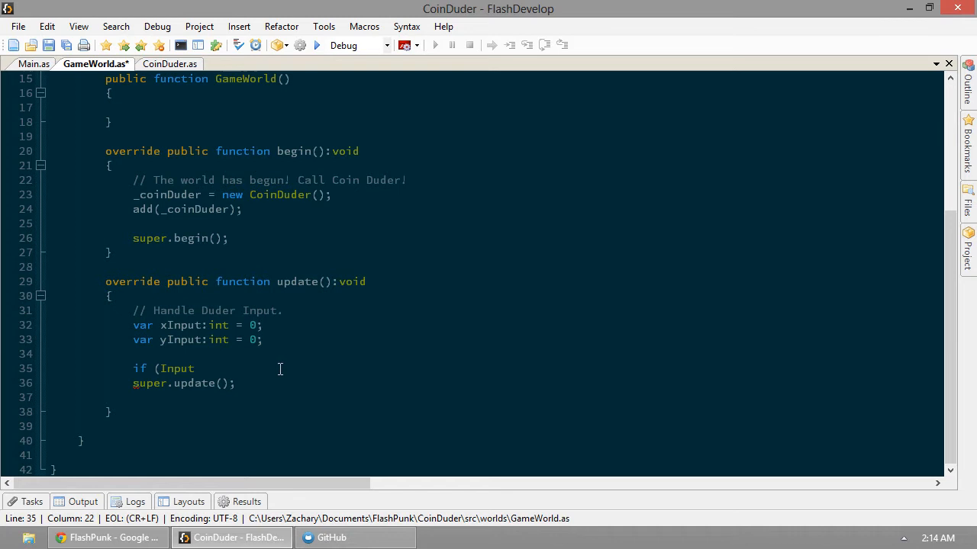
text(.check()
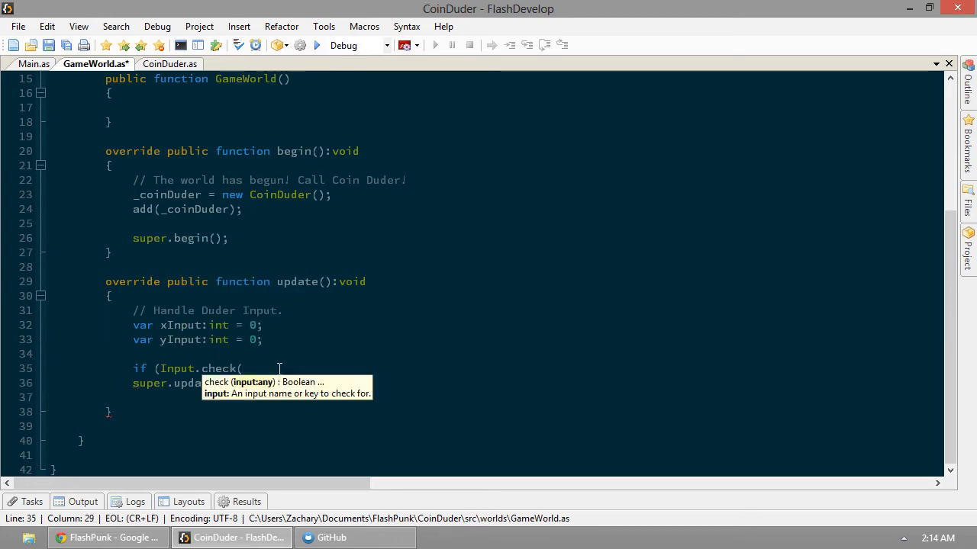
text(Key)
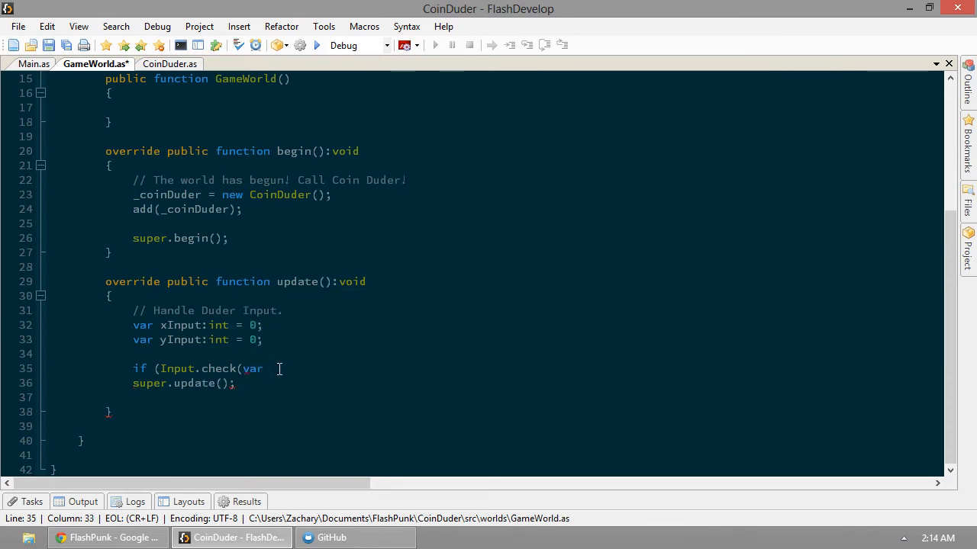
text(a:Keyt)
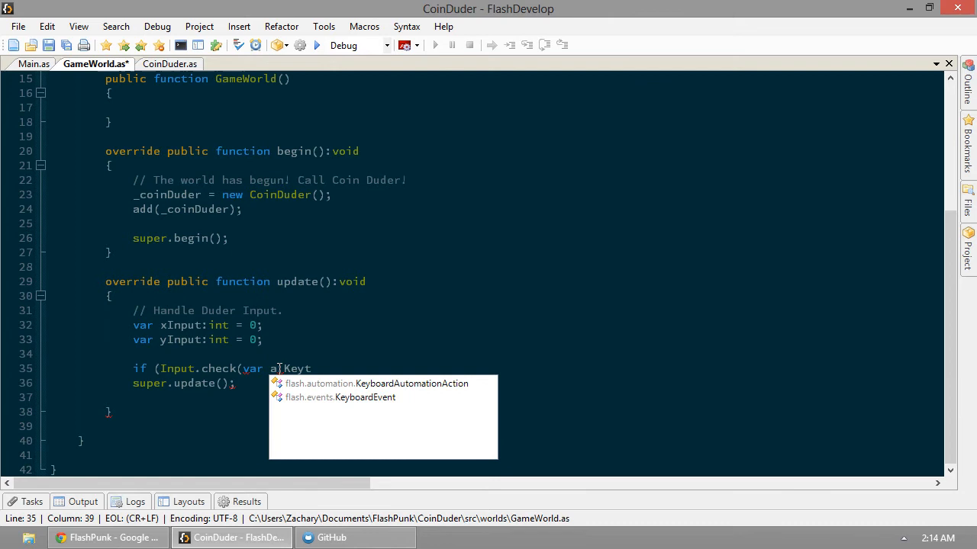
key(Backspace)
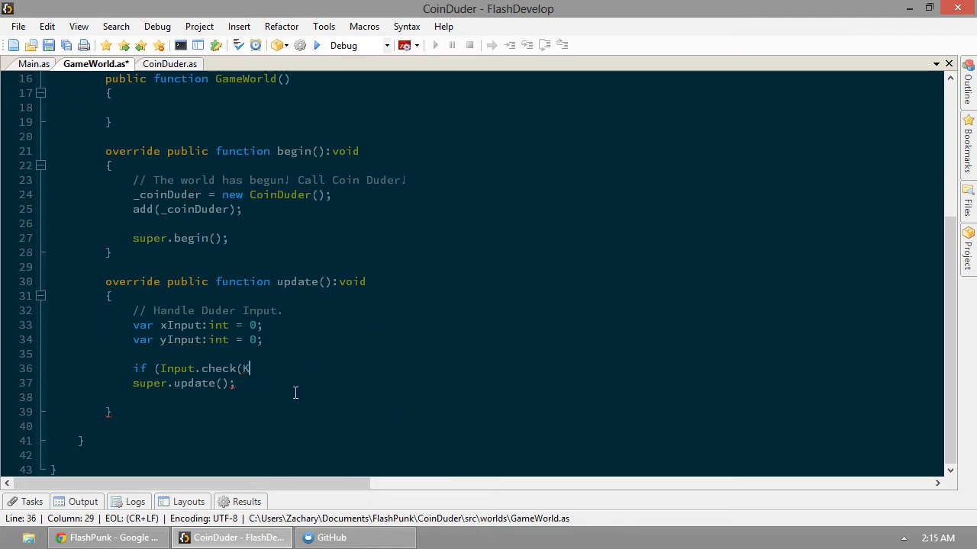
Complete the line as if (Input.check(Key.LEFT)) xInput--;
text(ey.)
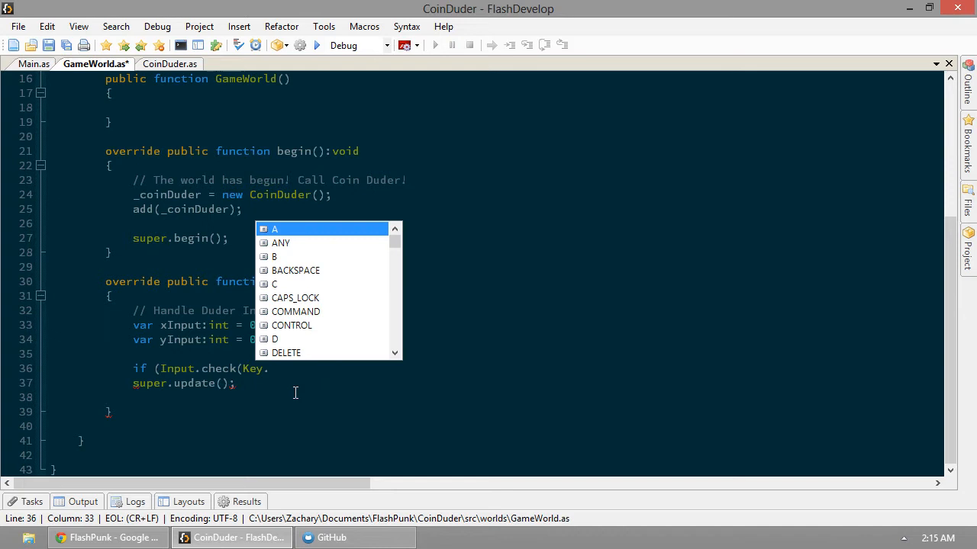
text(LEFT)
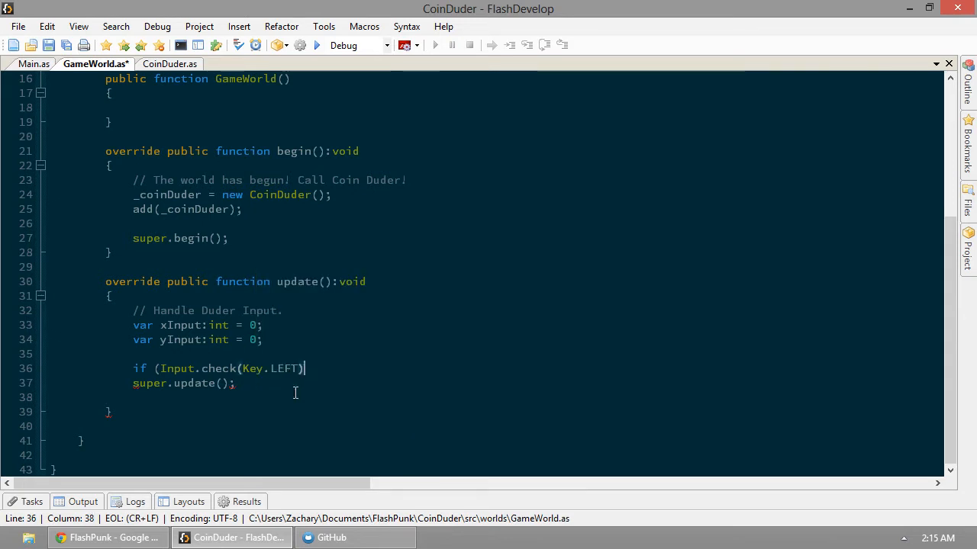
text())
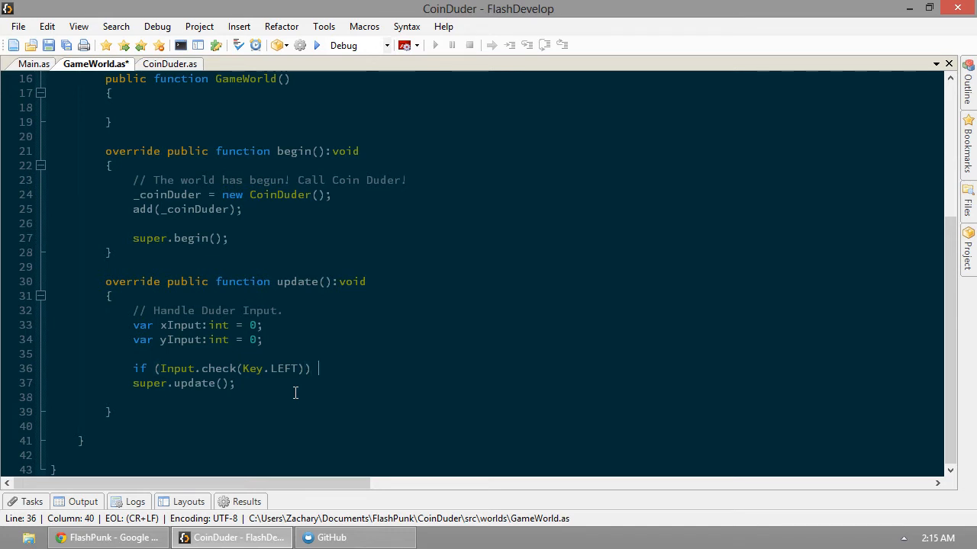
text(xInpu)
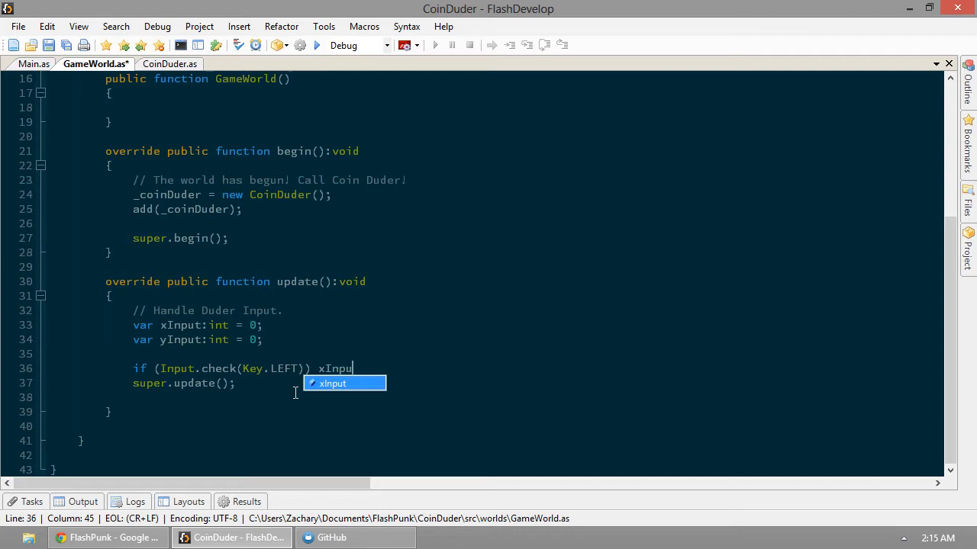
text(t-)
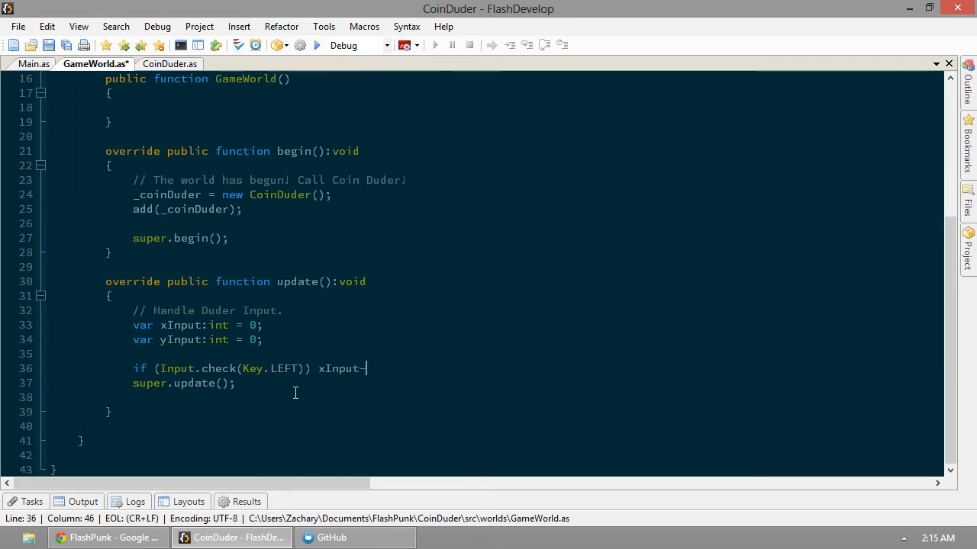
text(-;)
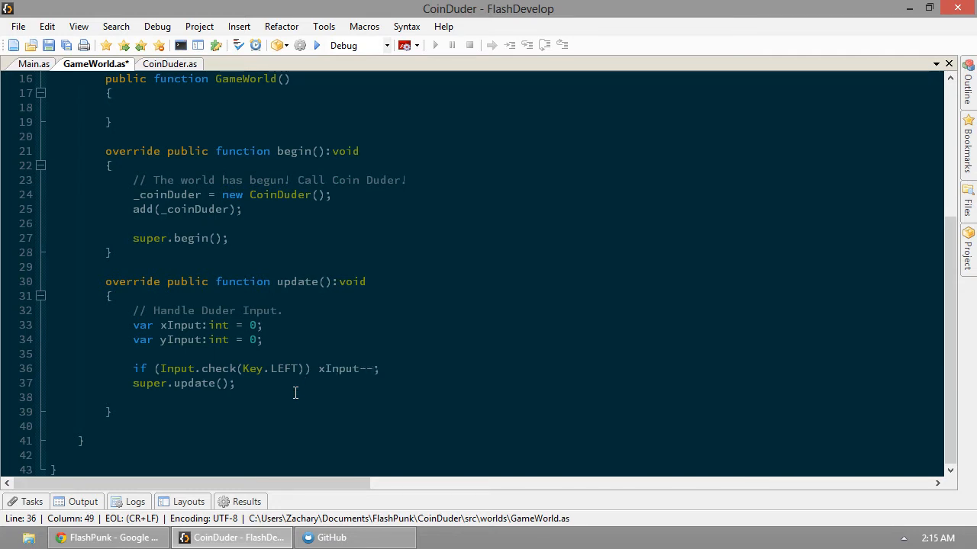
click(380, 368)
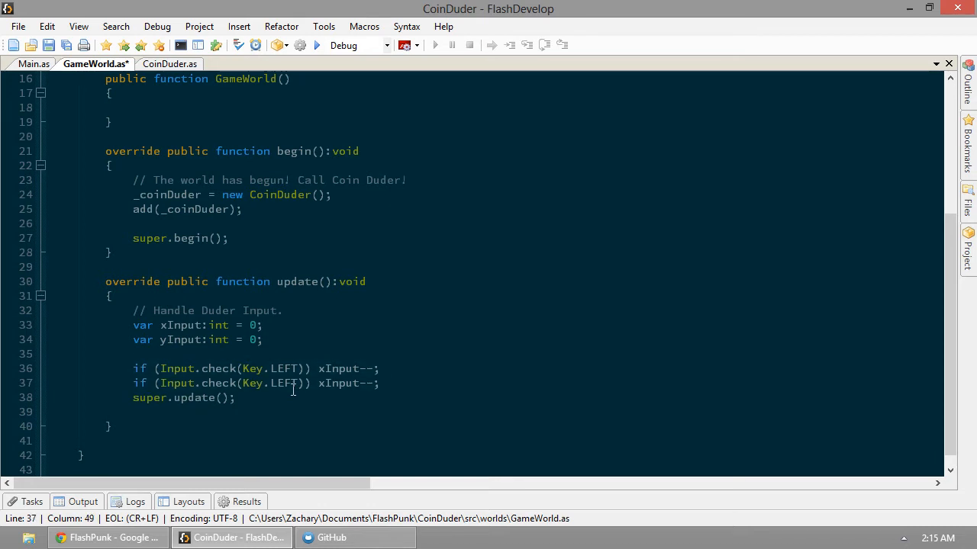
mouse_move(287, 383)
text(R)
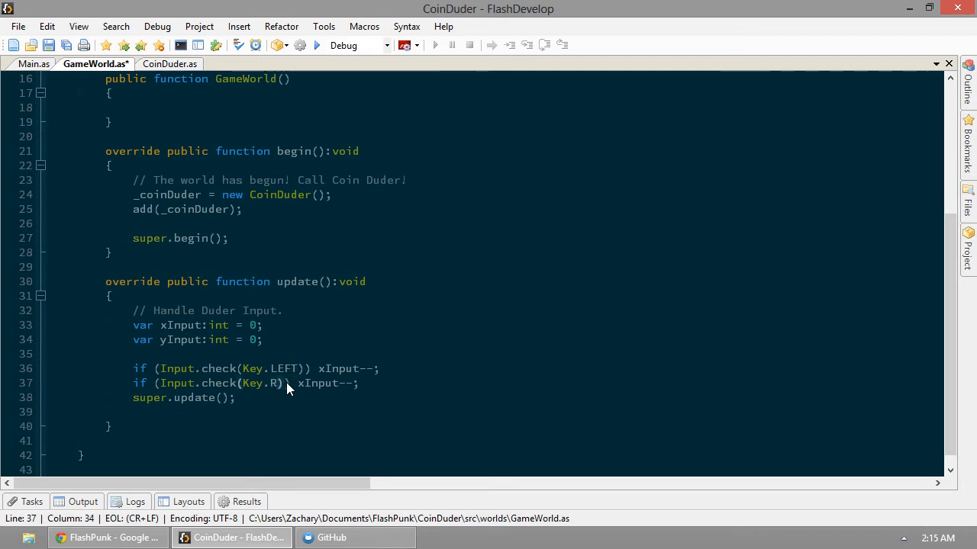
Add the Key.RIGHT xInput++ line under a // Horizontal input comment
text(IGHT)
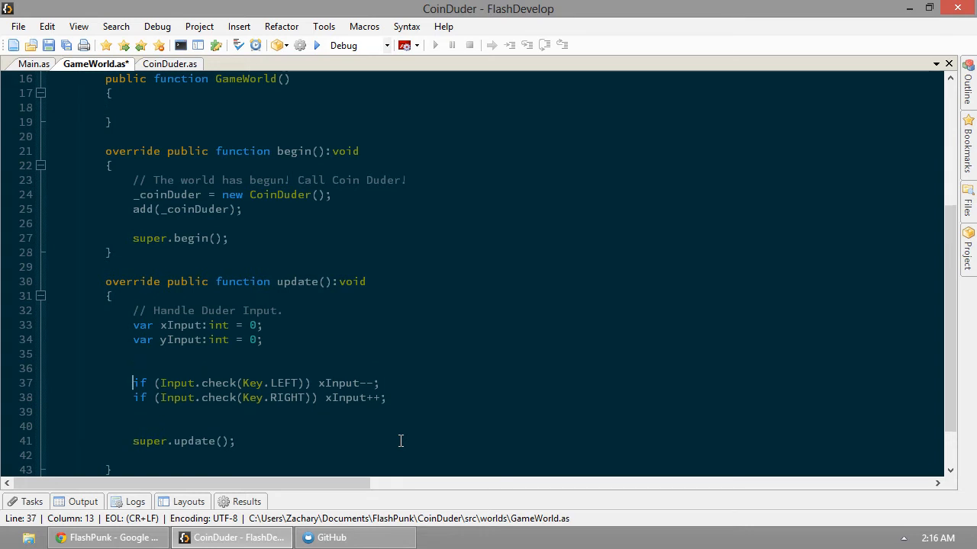
text(// Horizo)
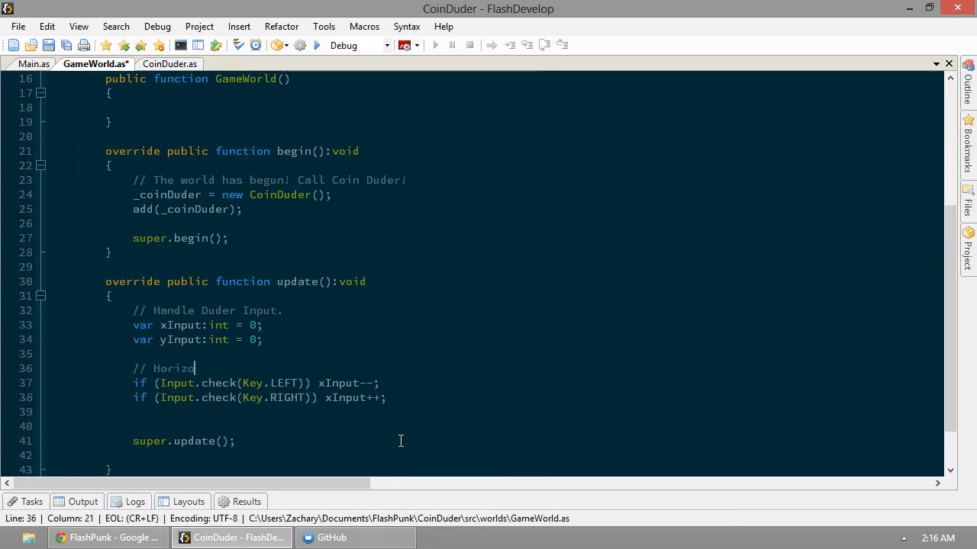
text(ontal input)
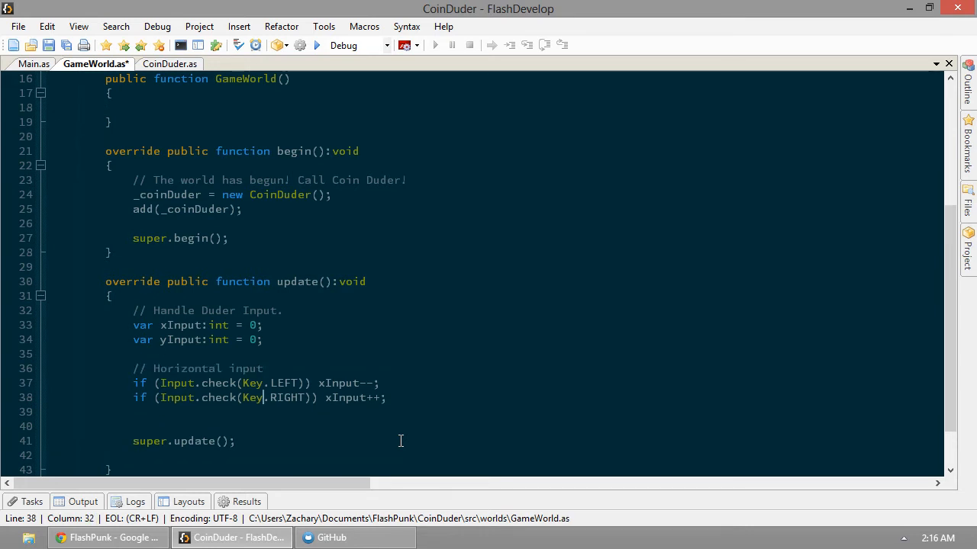
Add a // Vertical input block where UP and DOWN adjust yInput, and save
text(//V)
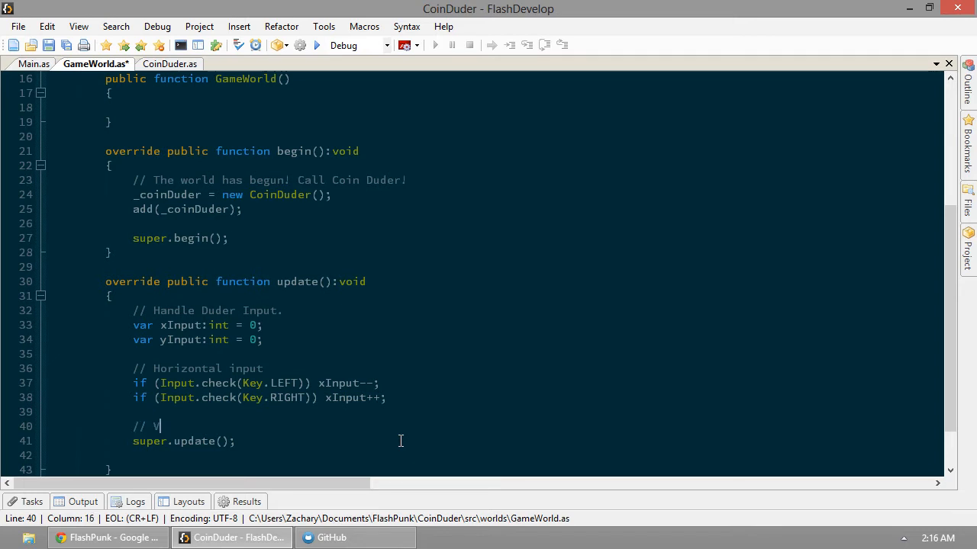
text(ertical)
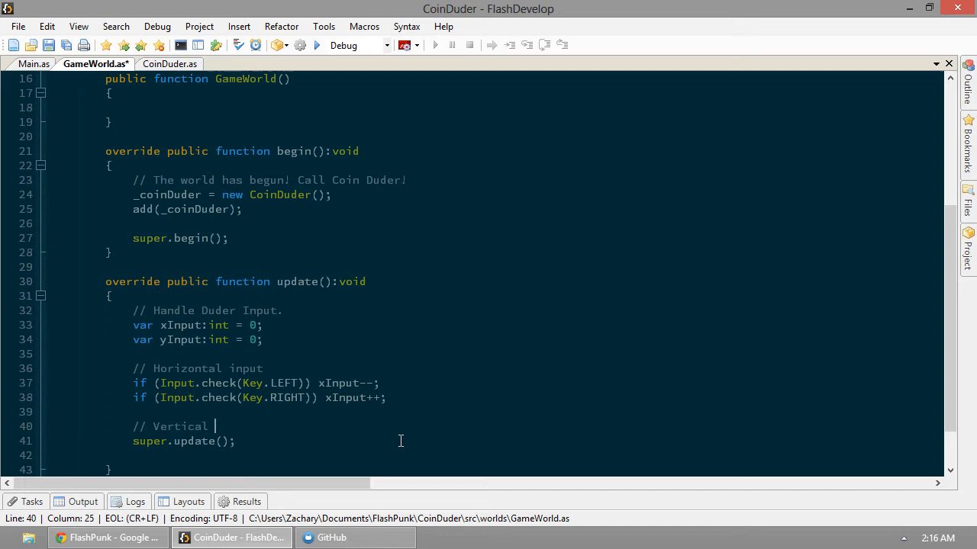
text(input)
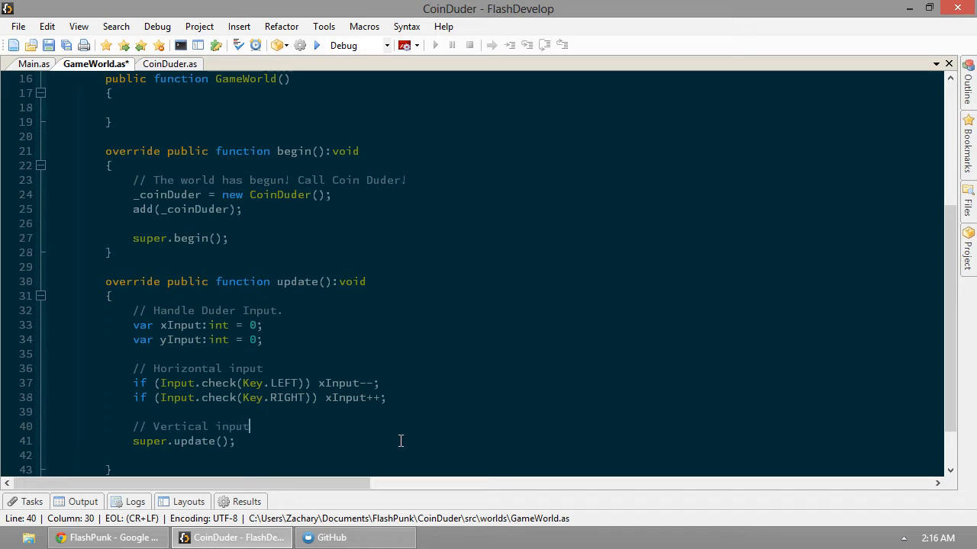
text(if (Input.check(Key.LEFT)) xInput--;)
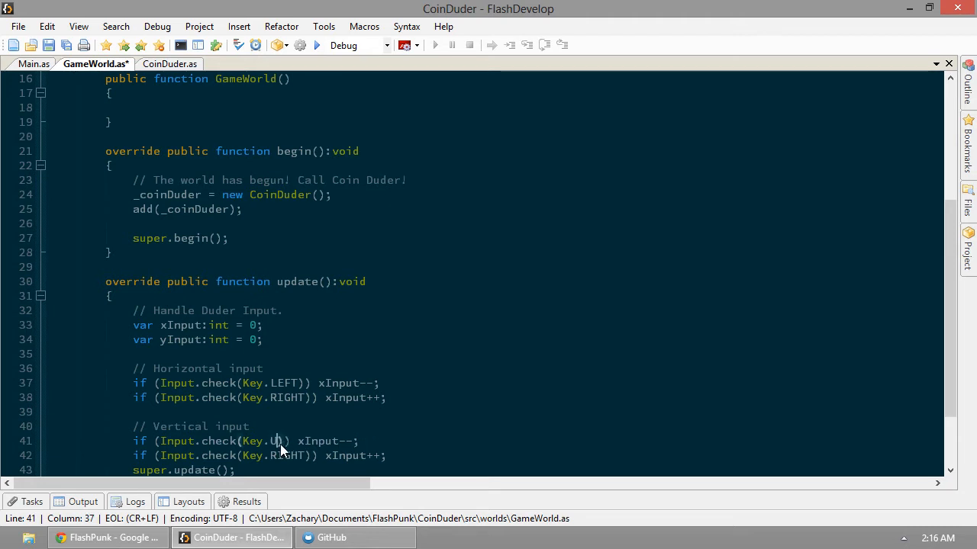
text(P)
click(260, 454)
text(DOWN)
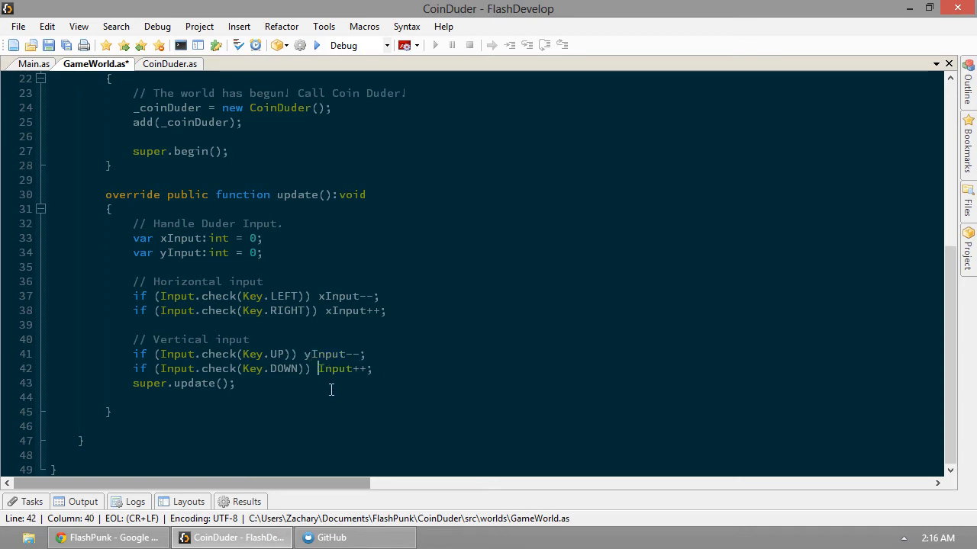
text(y)
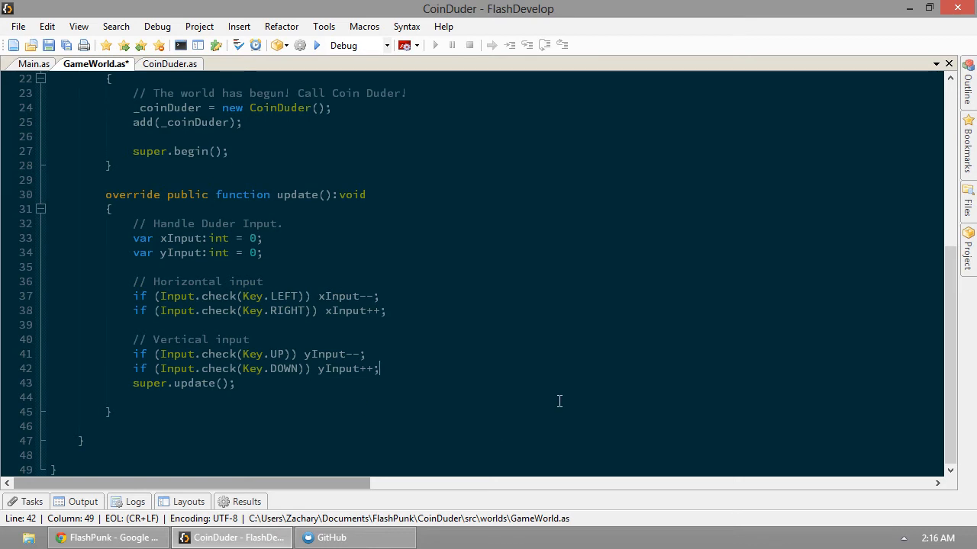
mouse_move(480, 375)
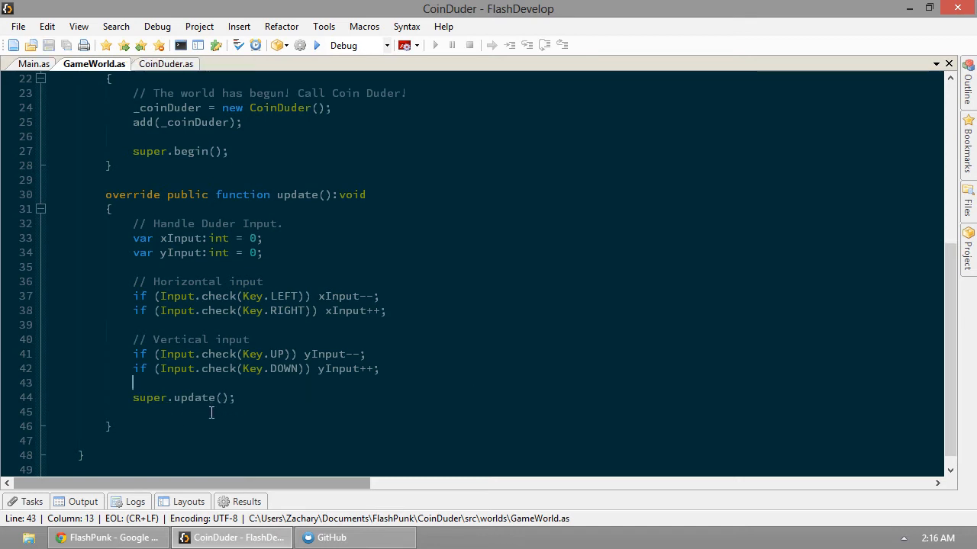
mouse_move(253, 395)
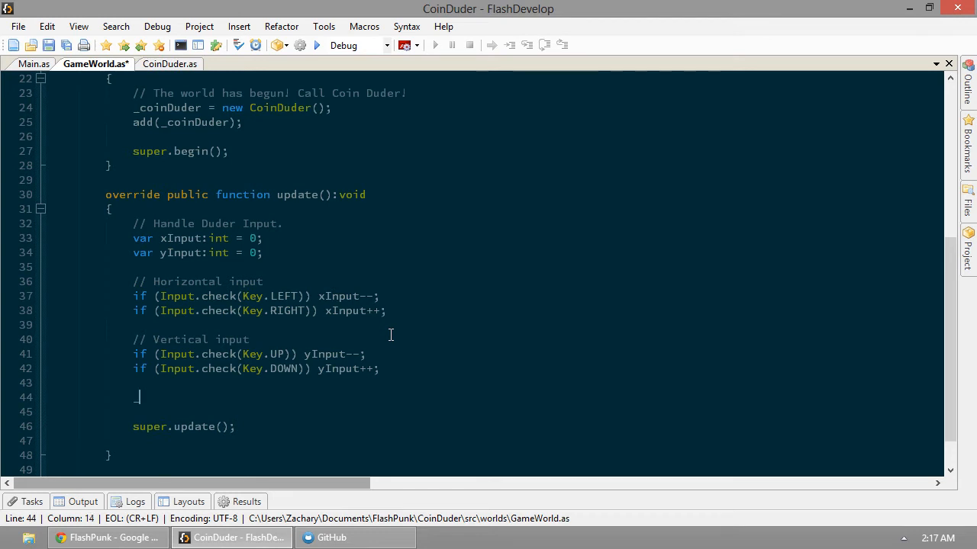
Write _coinDuder.x = 100 * FP.elapsed * xInput; below the input checks
text(_coinDuder)
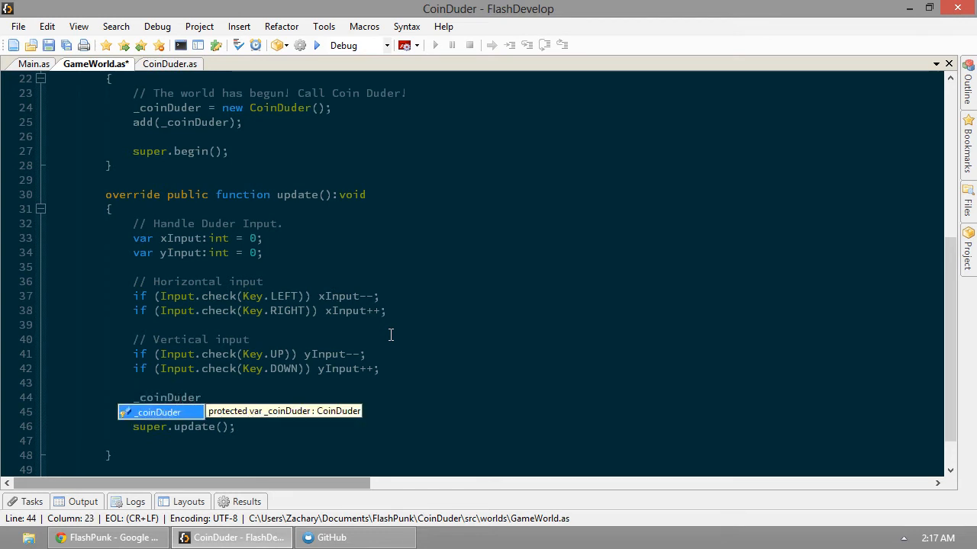
text(.x)
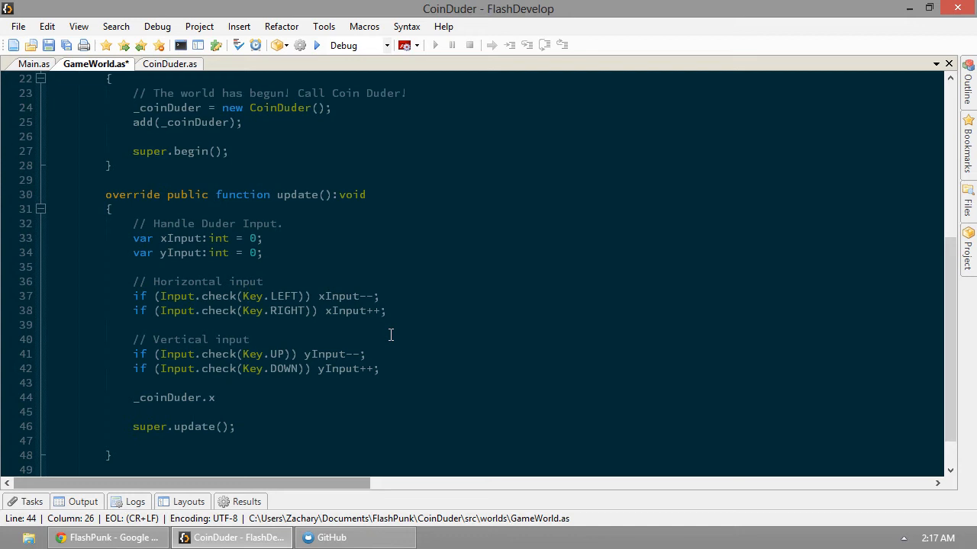
text(=)
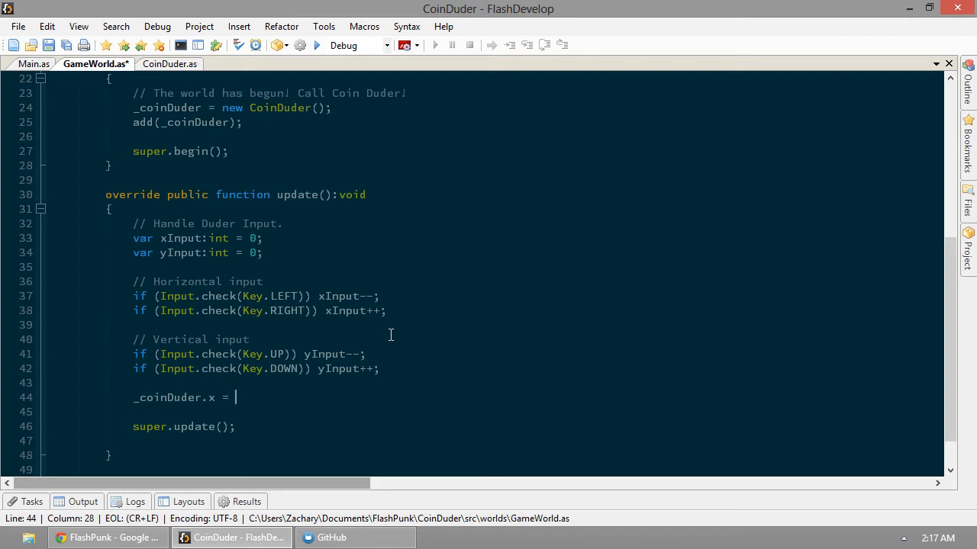
text(100)
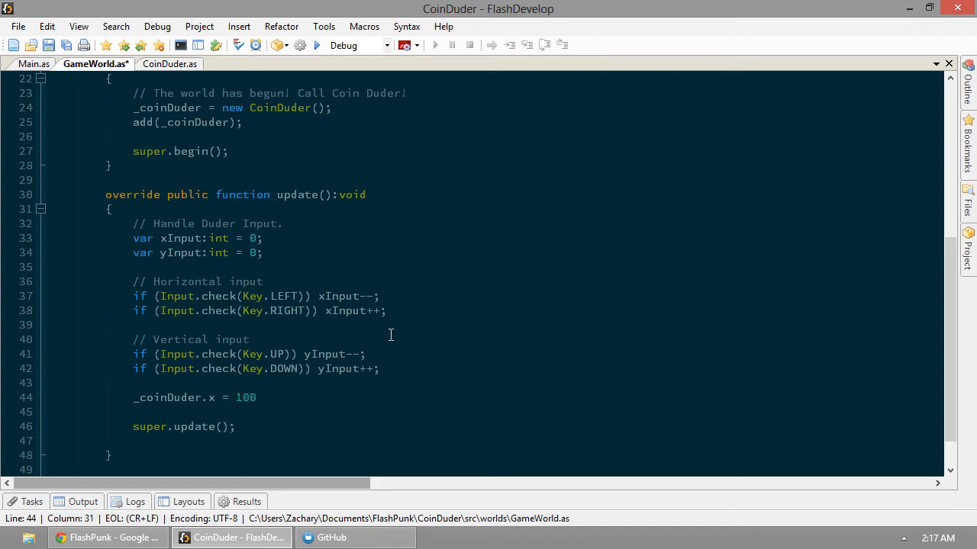
text(*)
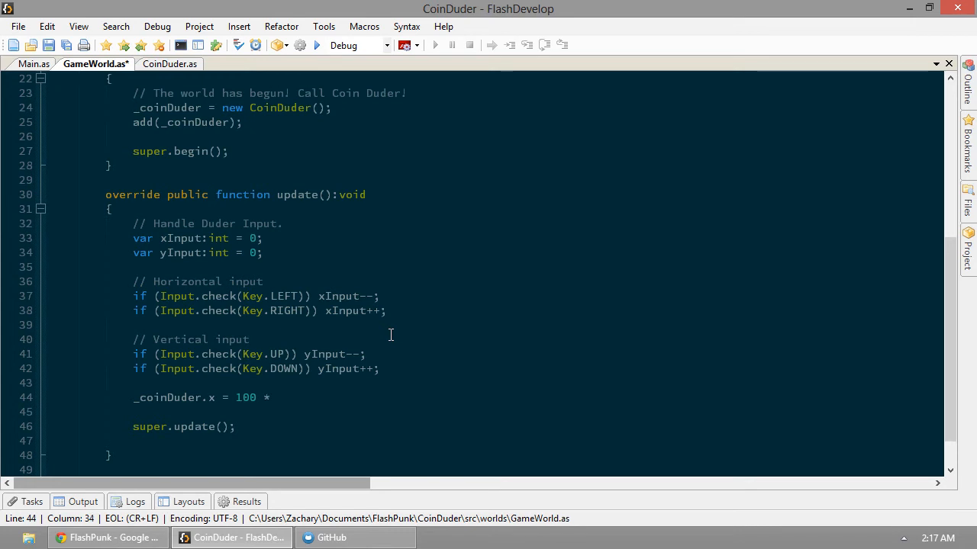
text(var a:FP)
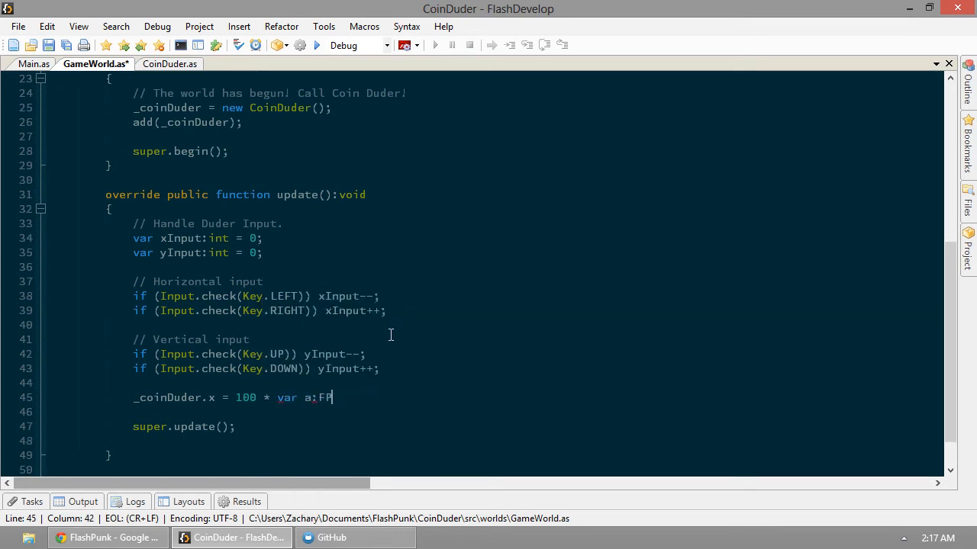
key(backspace)
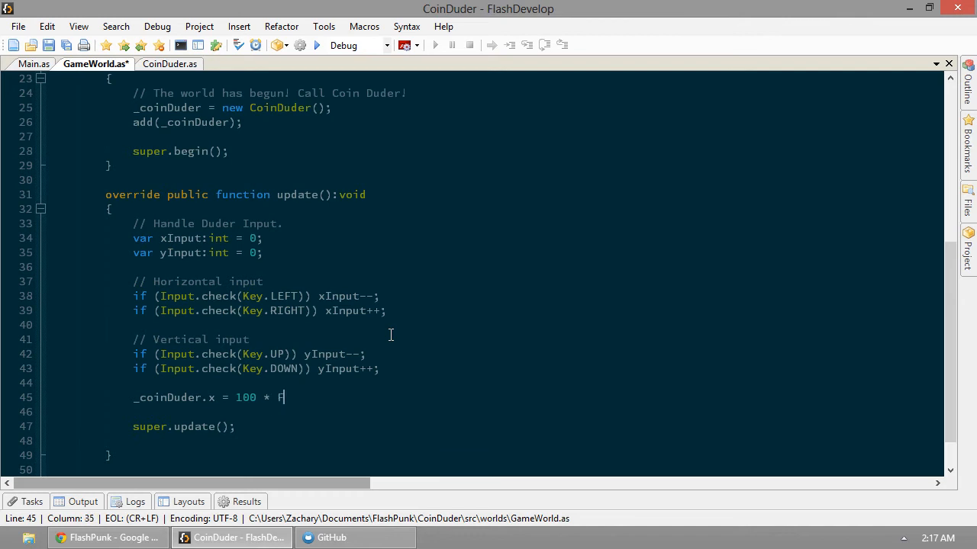
text(P.elapsed)
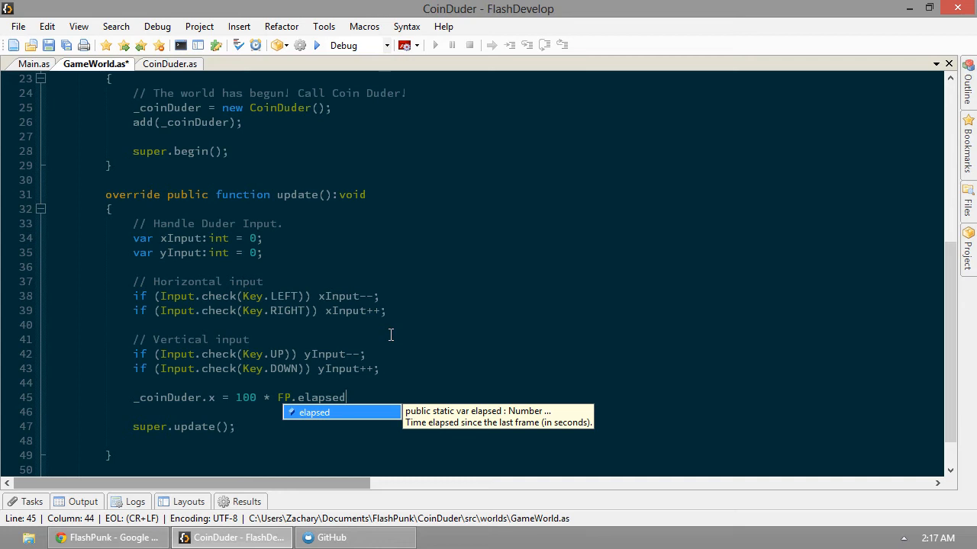
mouse_move(230, 415)
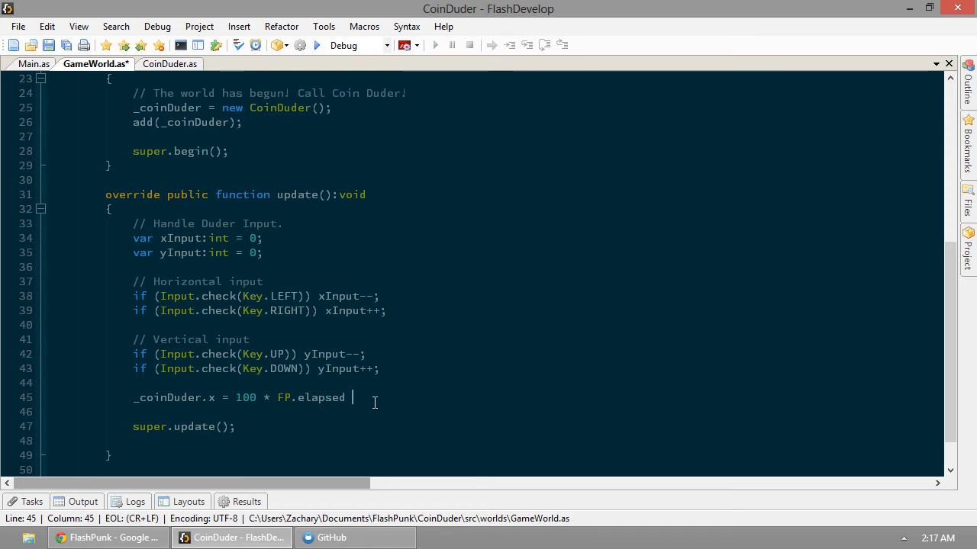
text(* xInput;)
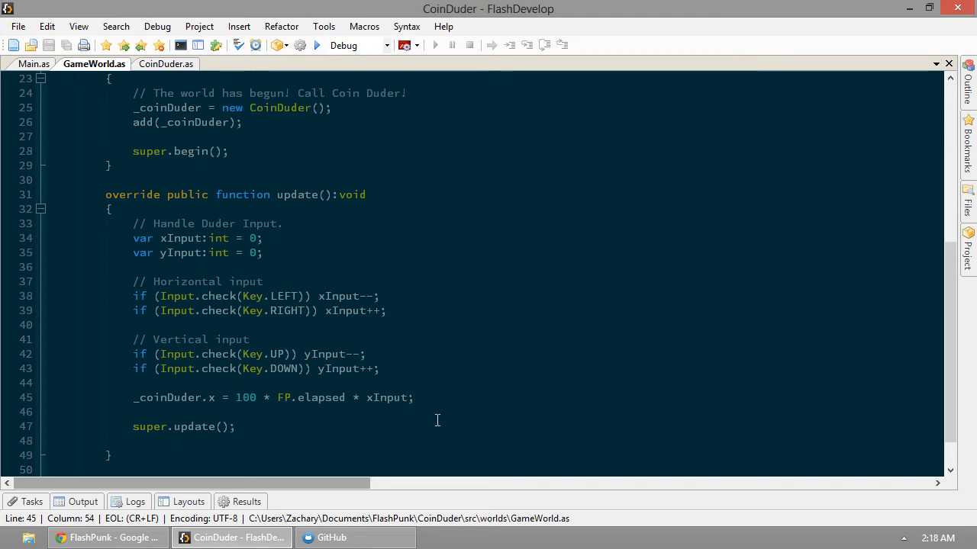
mouse_move(567, 428)
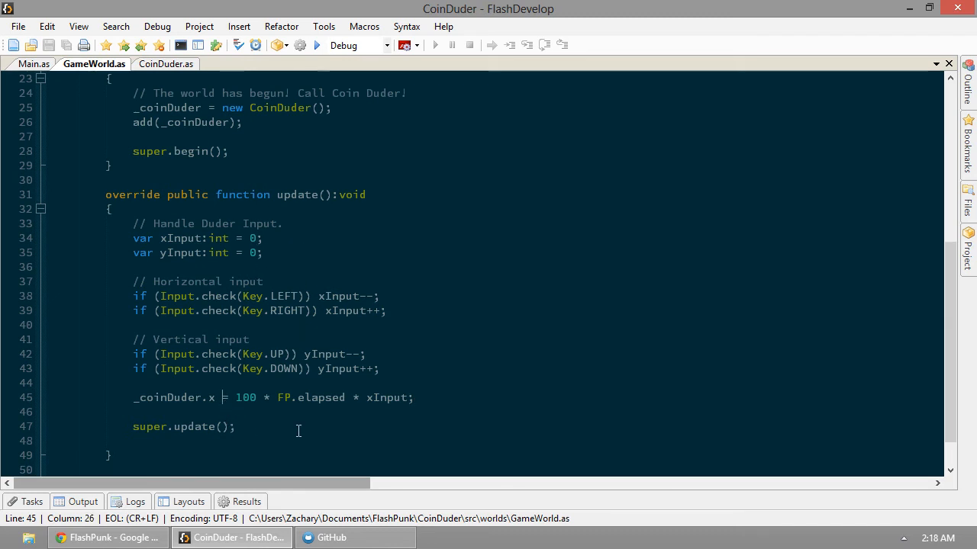
Change the x line to += and add _coinDuder.y += 100 * FP.elapsed * yInput;
text(+)
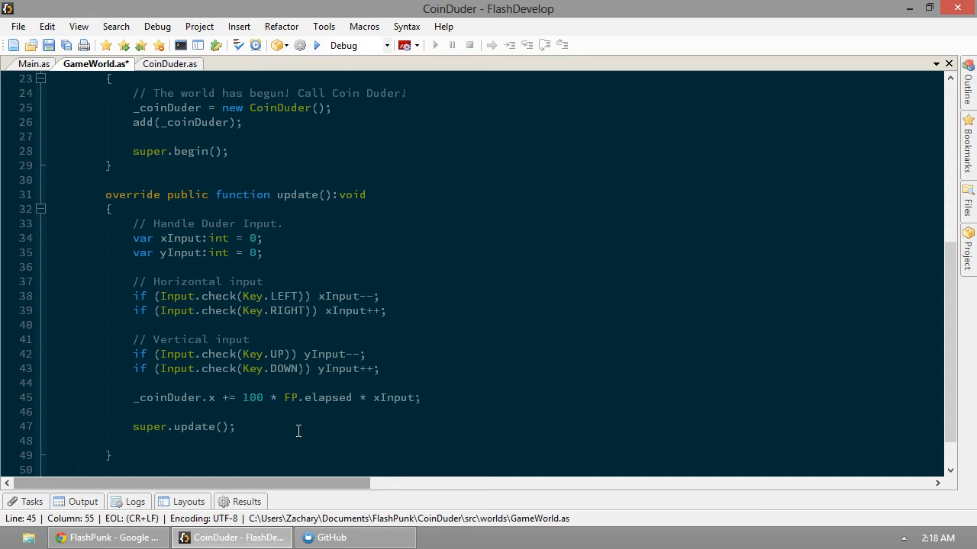
text(_coinDuder.y += 1)
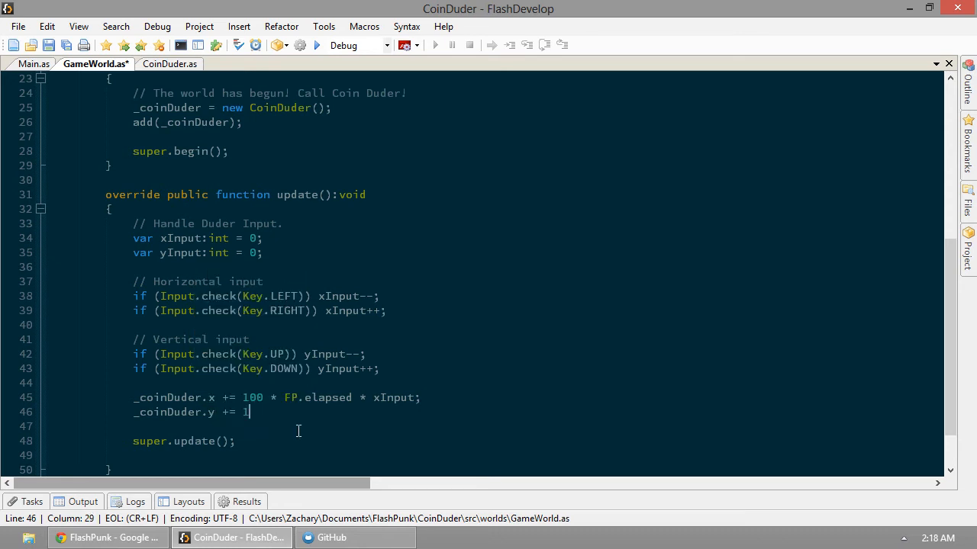
text(00 * FP.)
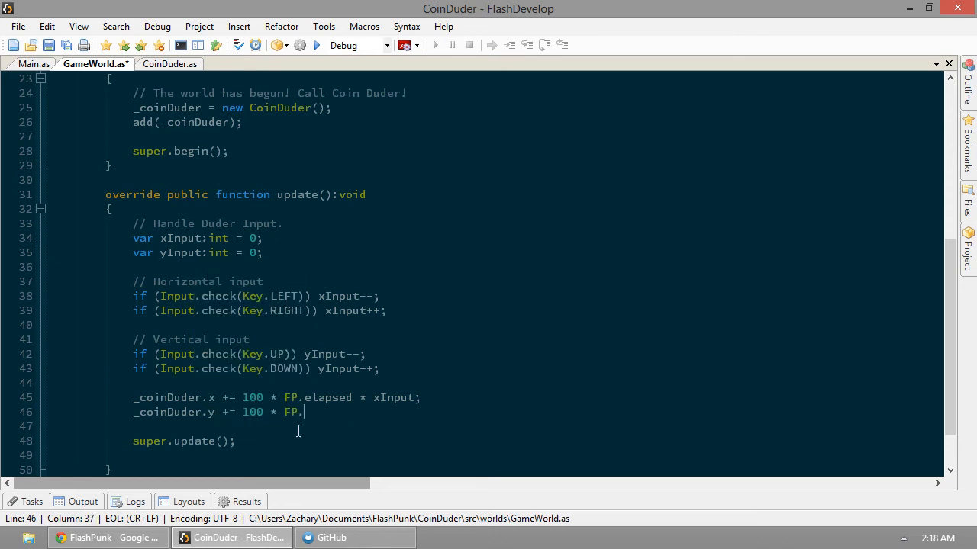
text(elapsed)
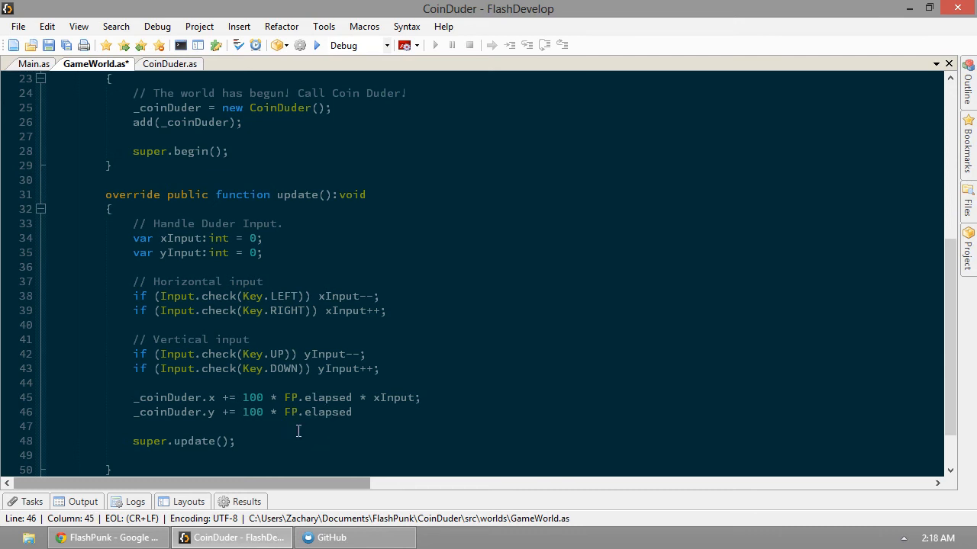
text(* yInput;)
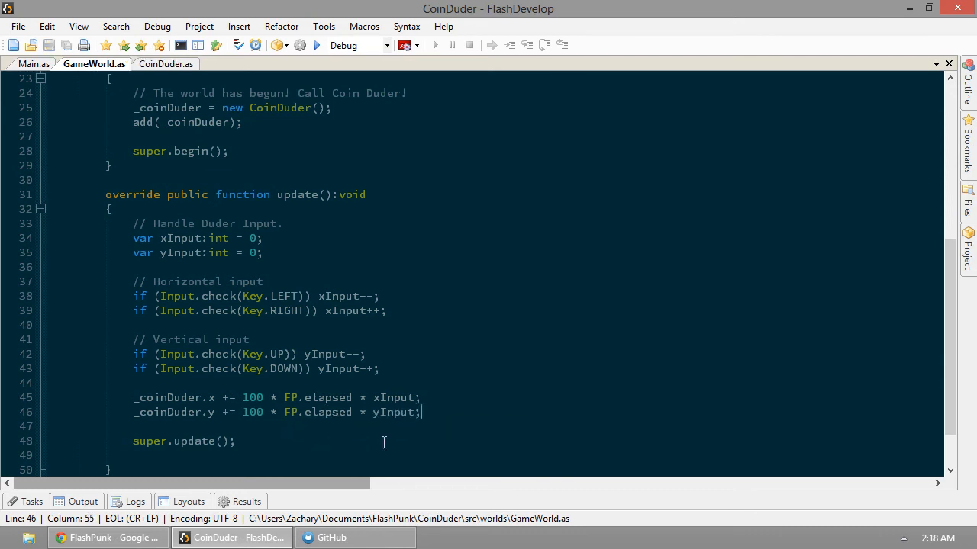
mouse_move(534, 228)
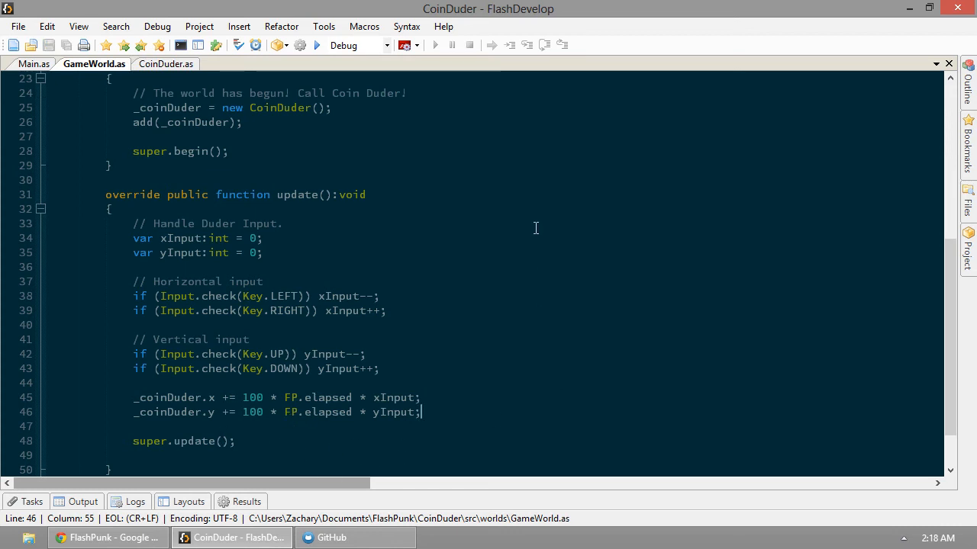
mouse_move(318, 46)
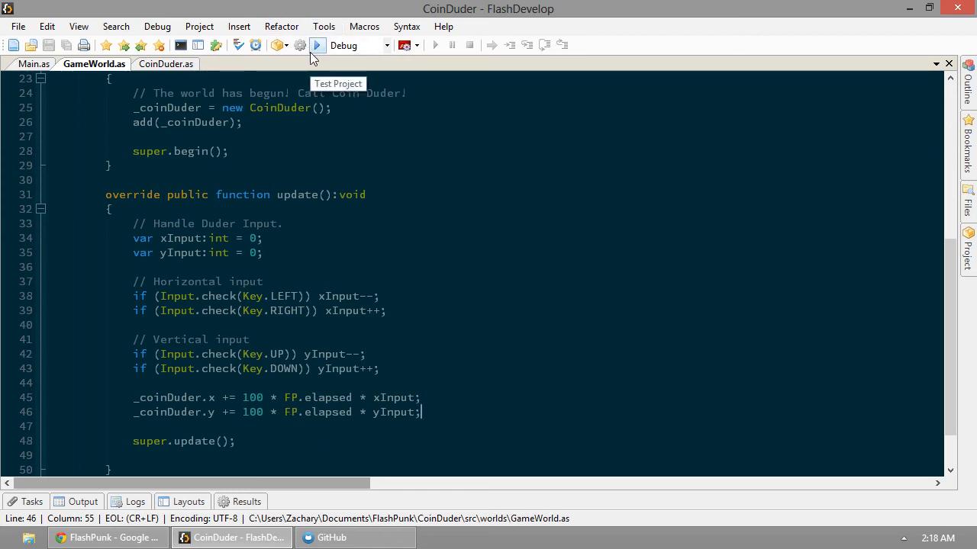
click(316, 46)
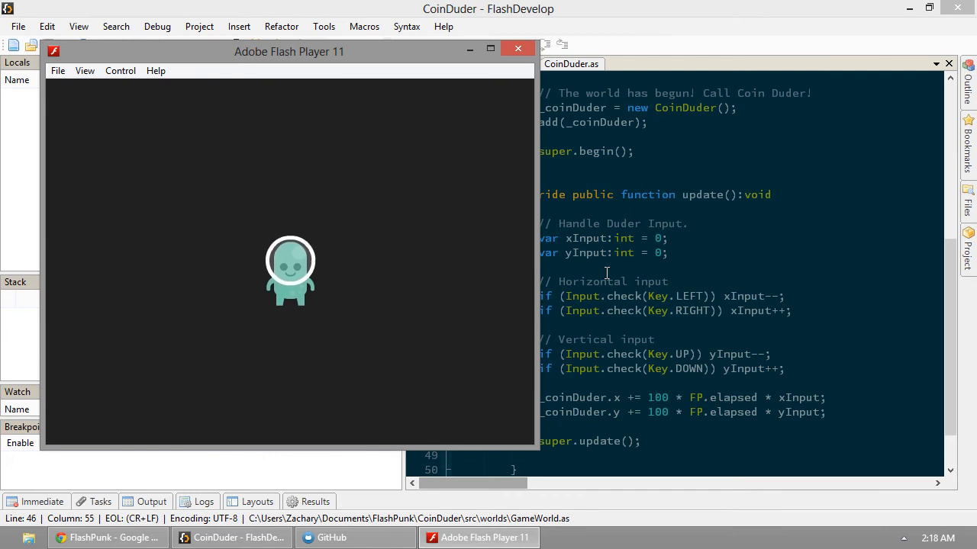
mouse_move(439, 338)
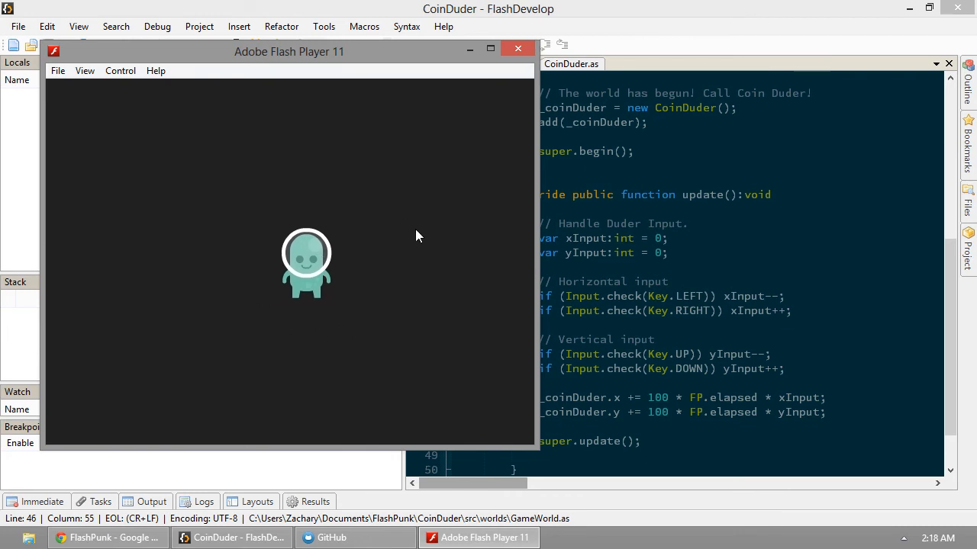
mouse_move(319, 246)
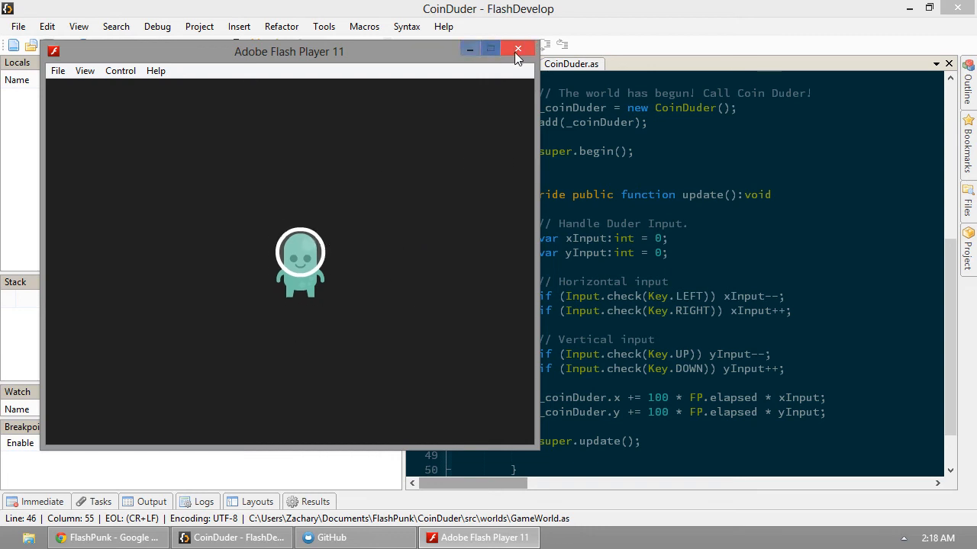
click(519, 48)
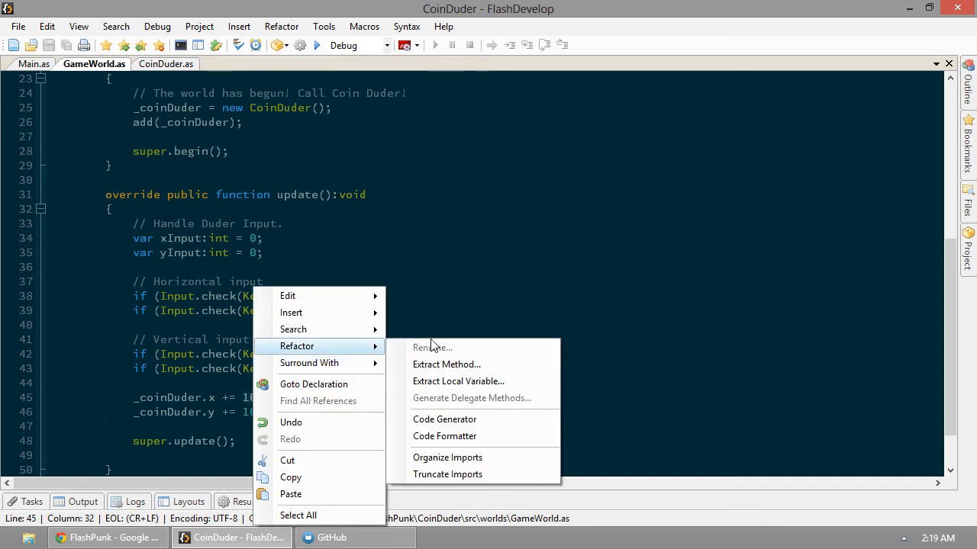
mouse_move(511, 436)
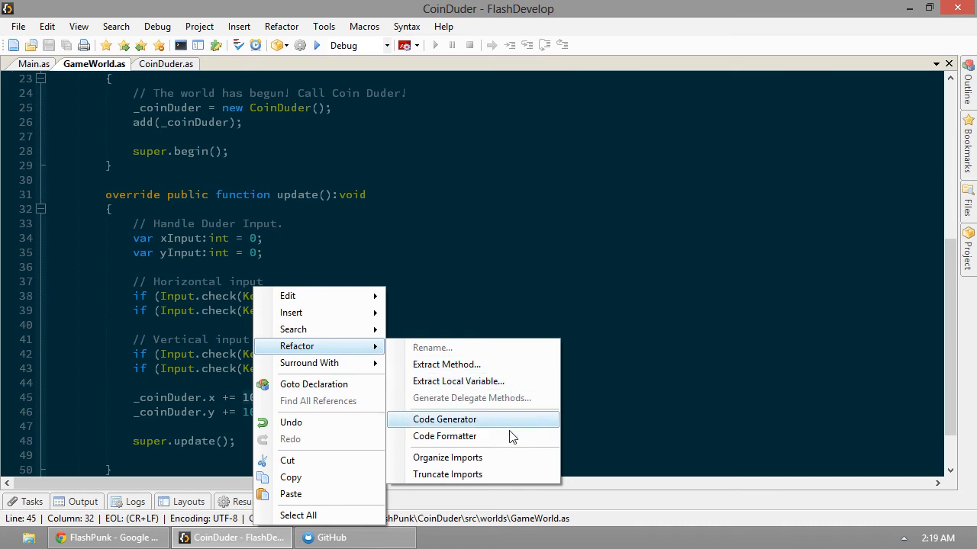
Cancel the Extract Local Variable refactor and switch to CoinDuder.as
click(458, 381)
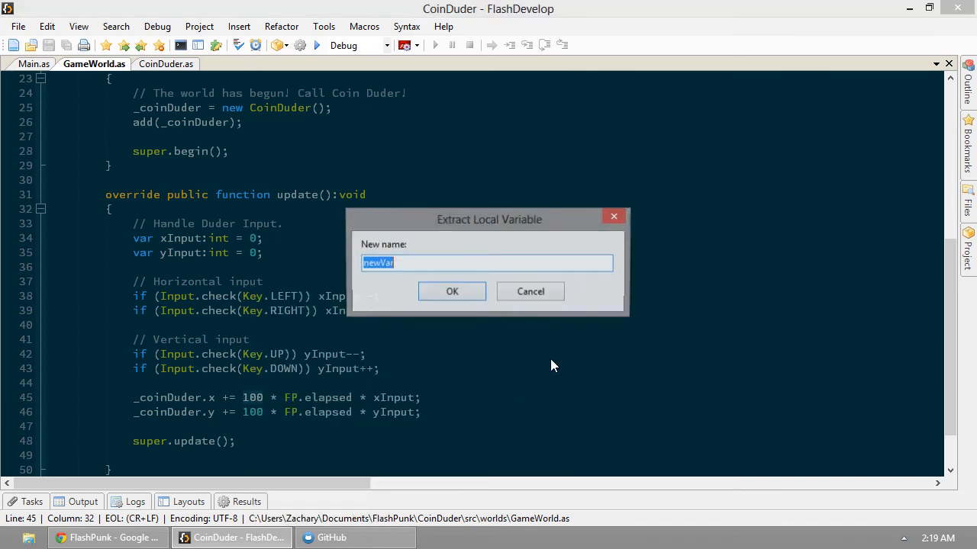
click(531, 291)
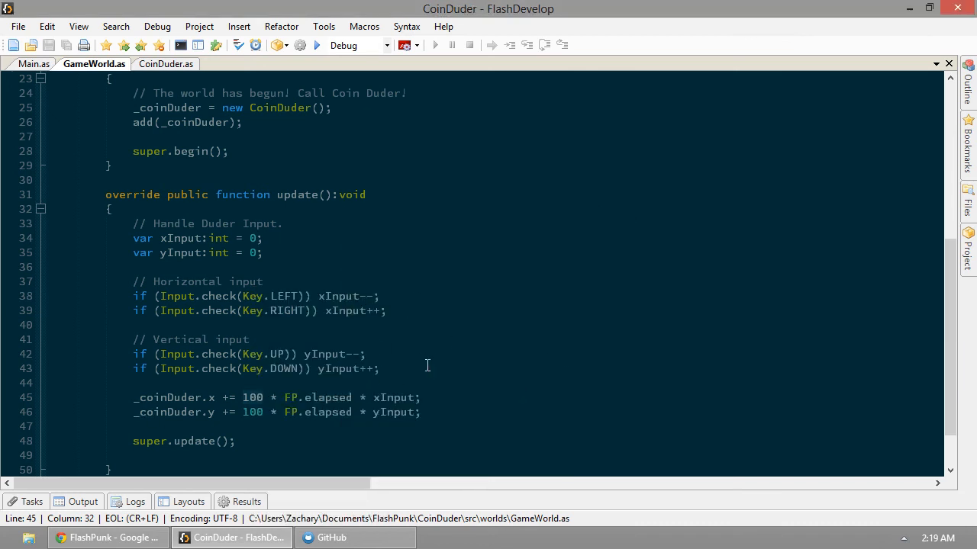
scroll(up, 3)
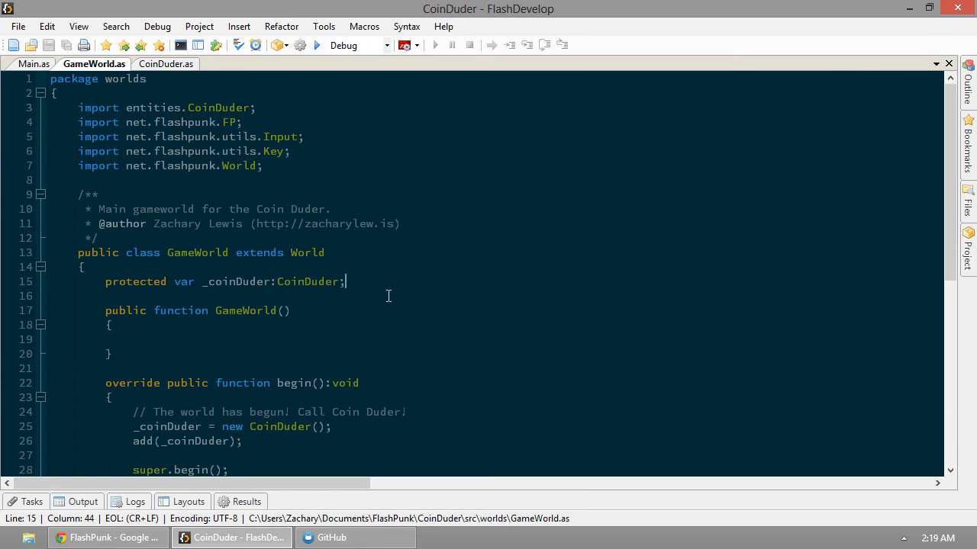
click(165, 64)
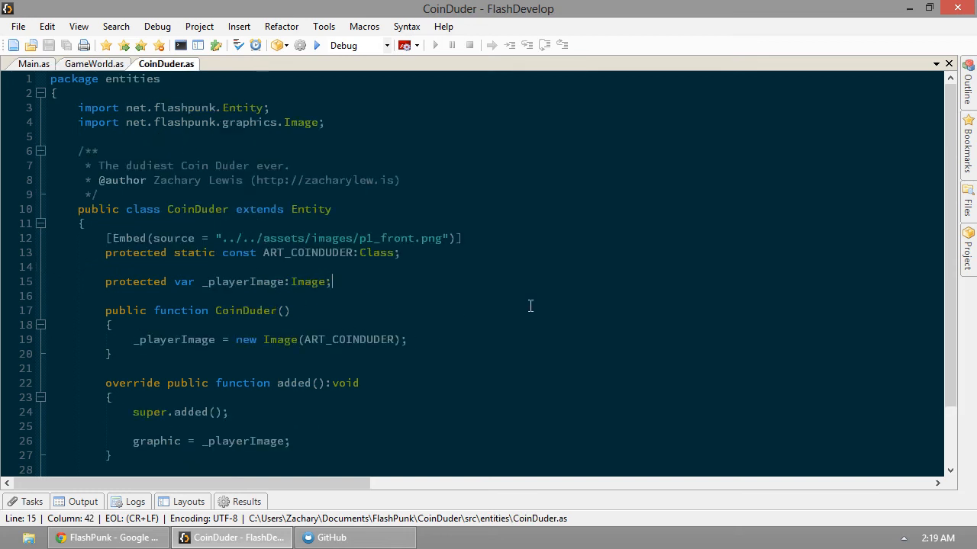
Declare public static const MAX_SPEED:Number = 200; in CoinDuder, then return to GameWorld.as
text(publi)
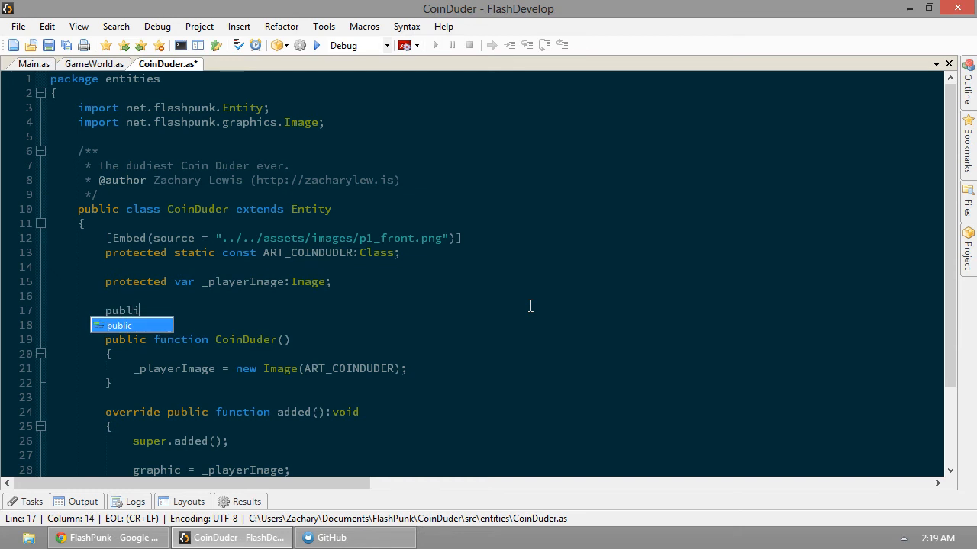
text(sat)
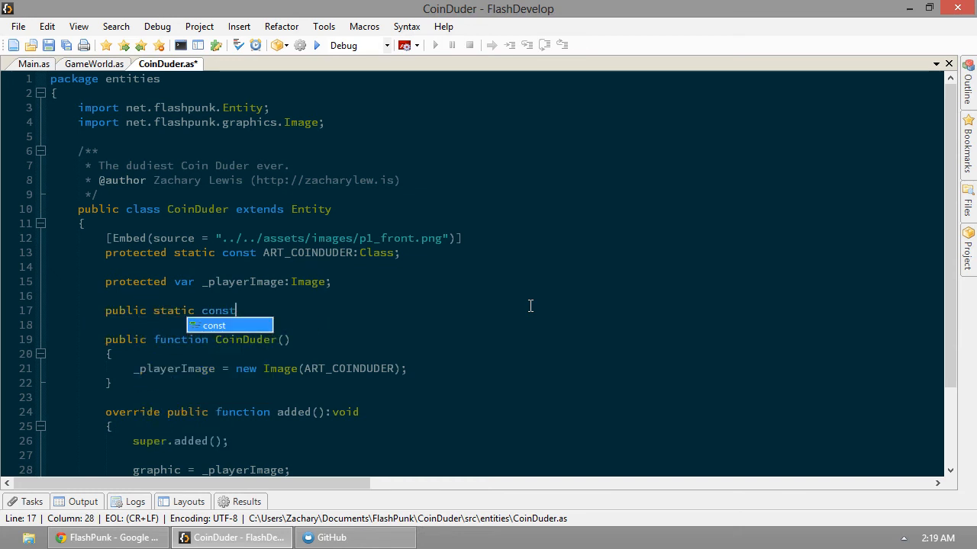
text(M)
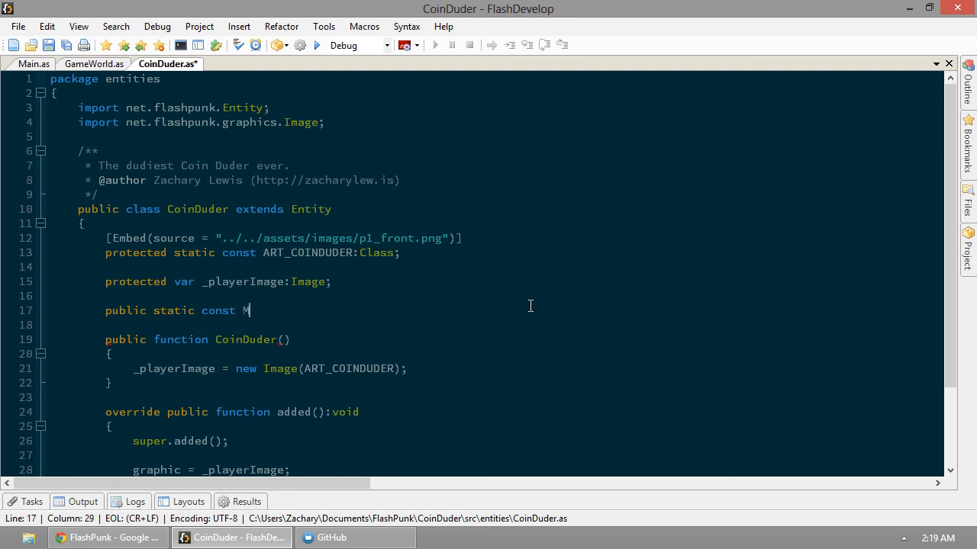
text(AX_SPEED:)
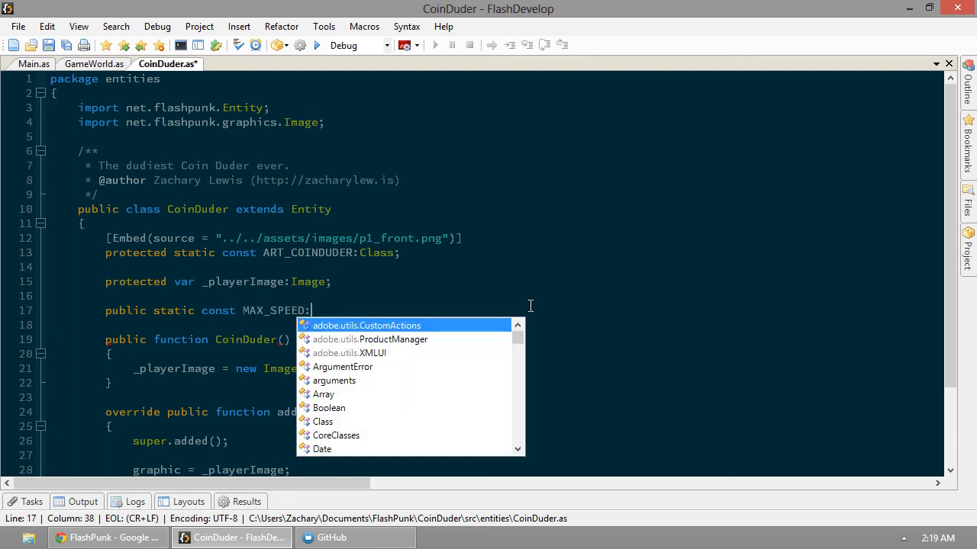
text(Number =)
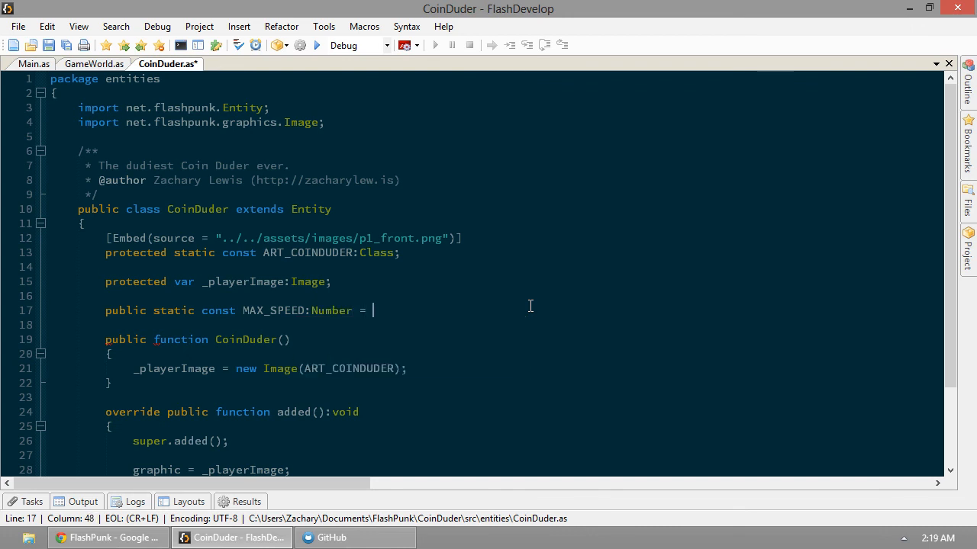
text(200;)
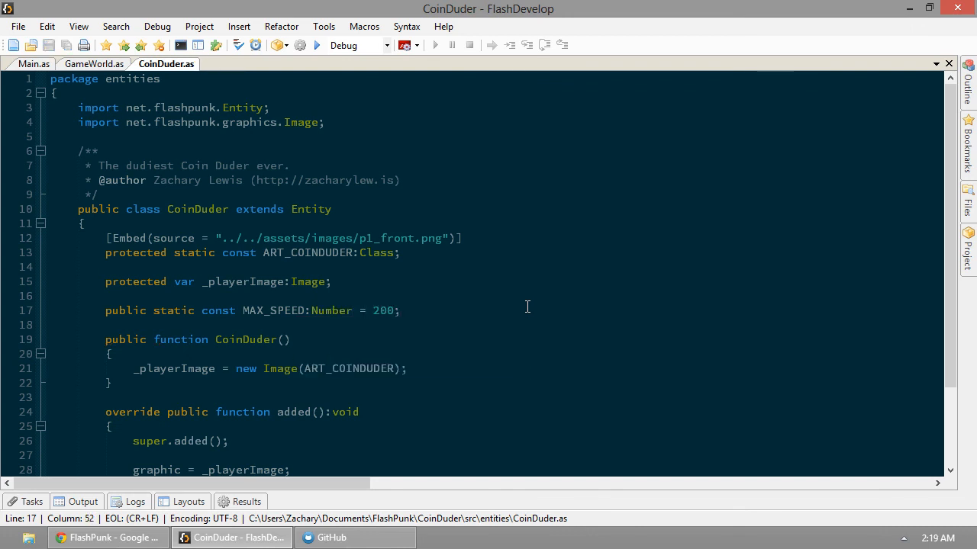
click(93, 64)
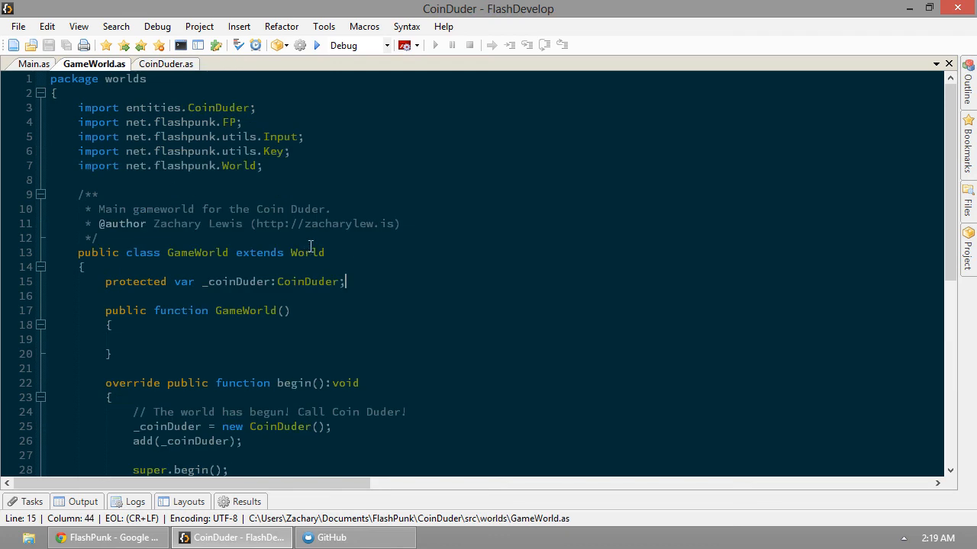
Replace both 100 literals in the movement lines with CoinDuder.MAX_SPEED and save
scroll(down, 3)
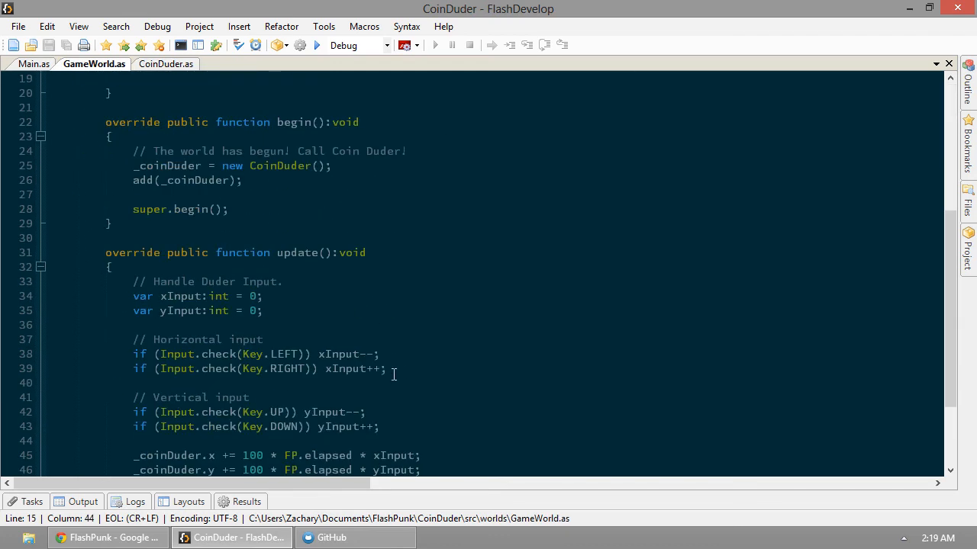
scroll(down, 3)
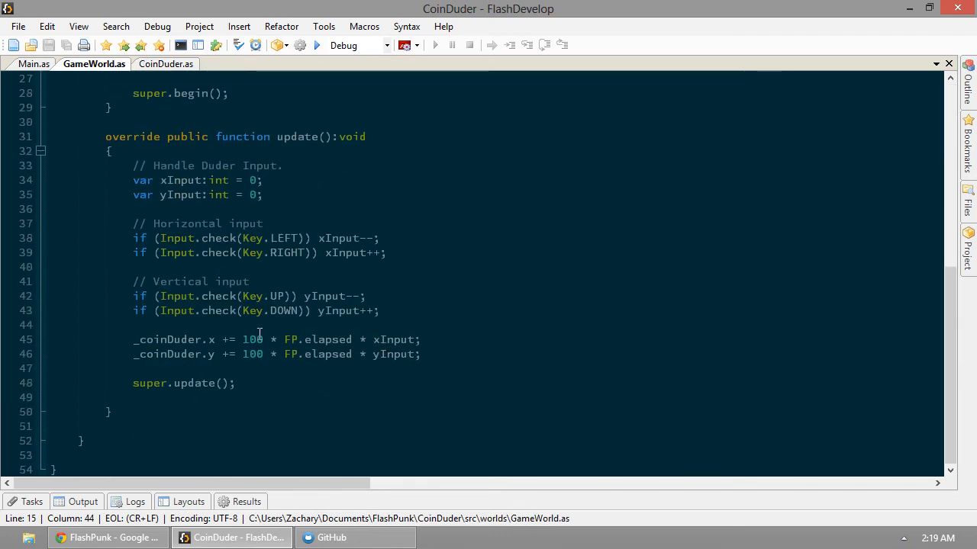
click(244, 339)
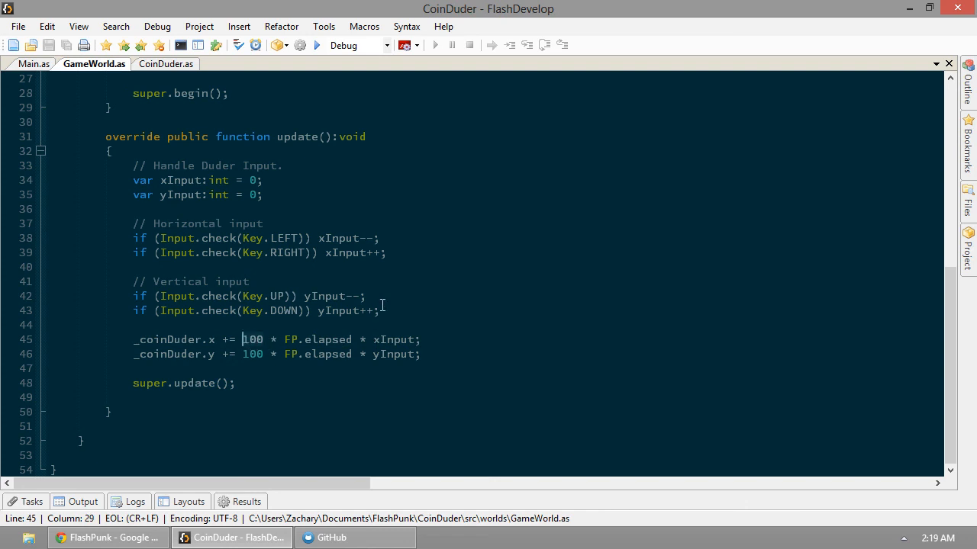
text(CoinDuder.MAX_SPEED)
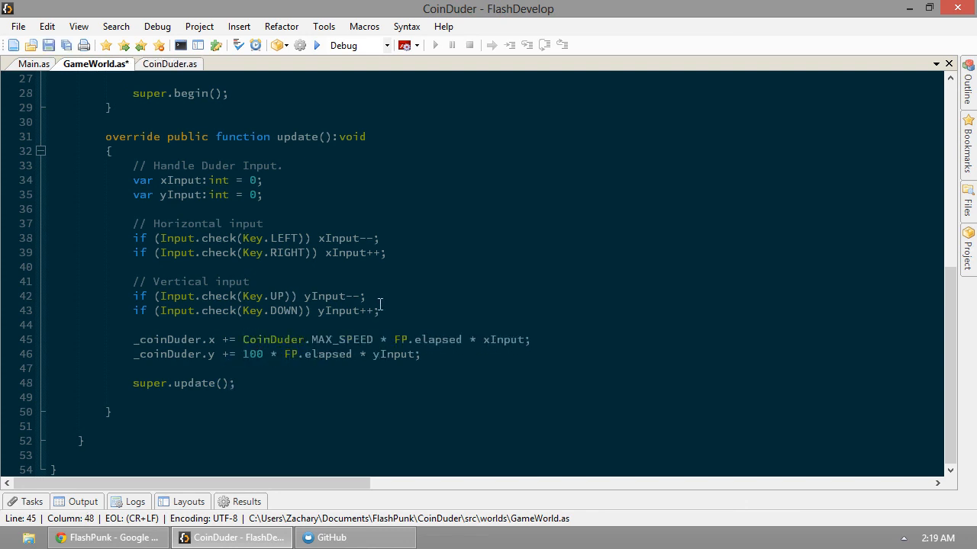
click(243, 338)
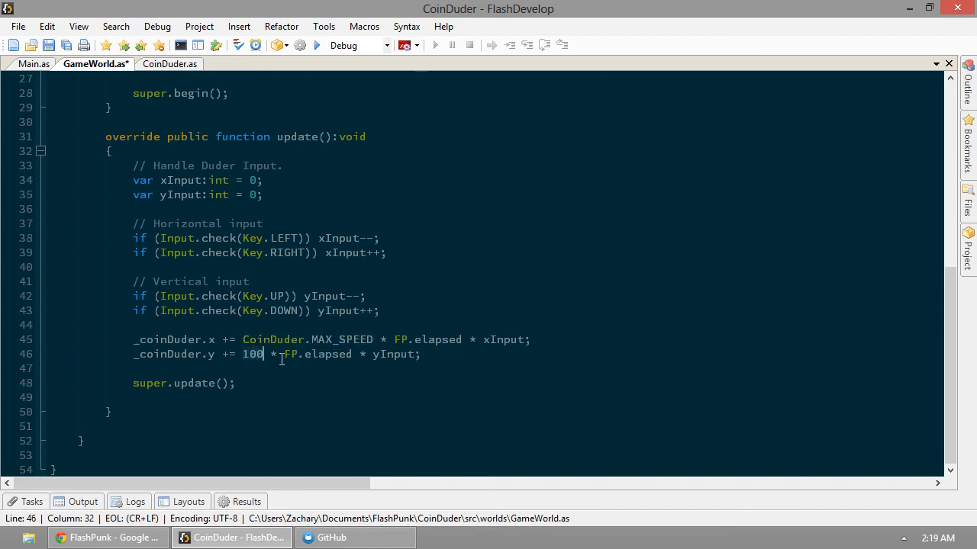
text(CoinDuder.MAX_SPEED)
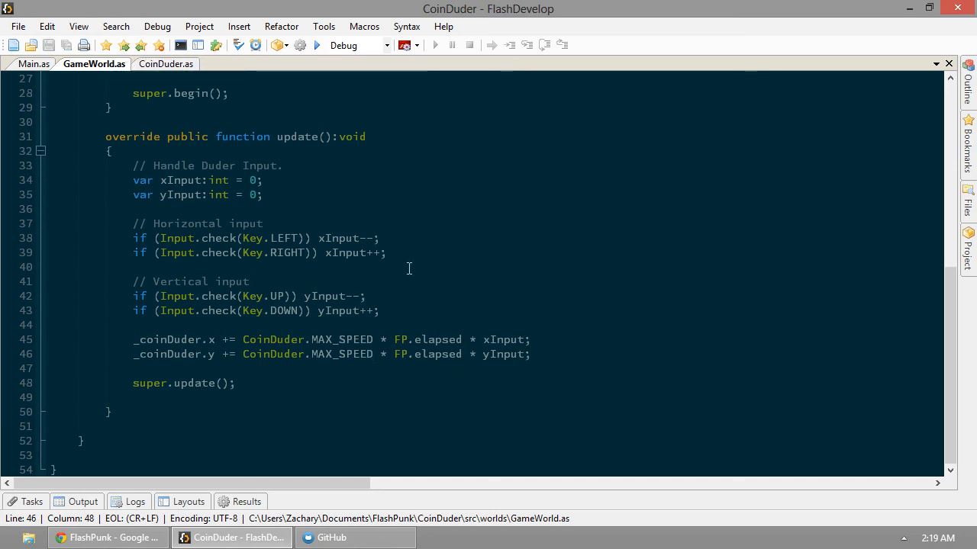
mouse_move(443, 293)
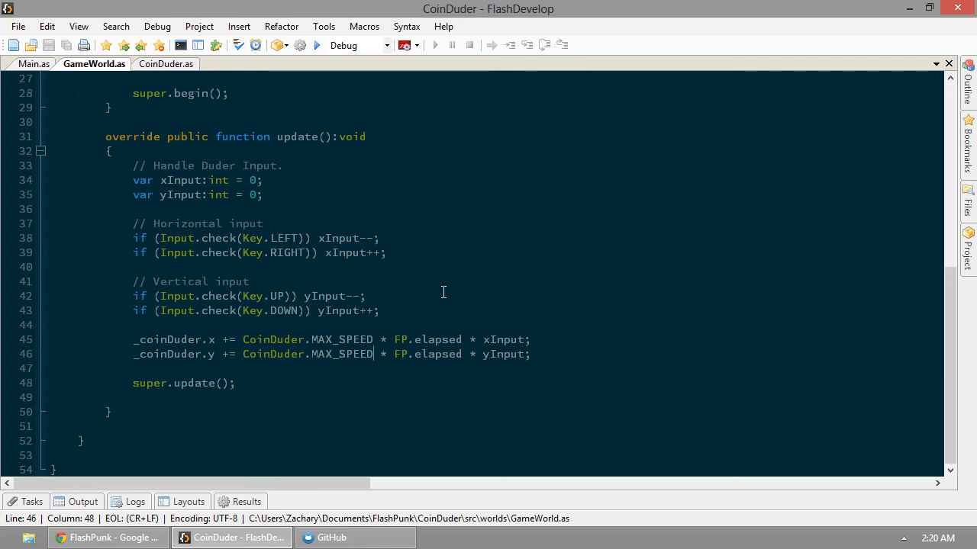
mouse_move(318, 46)
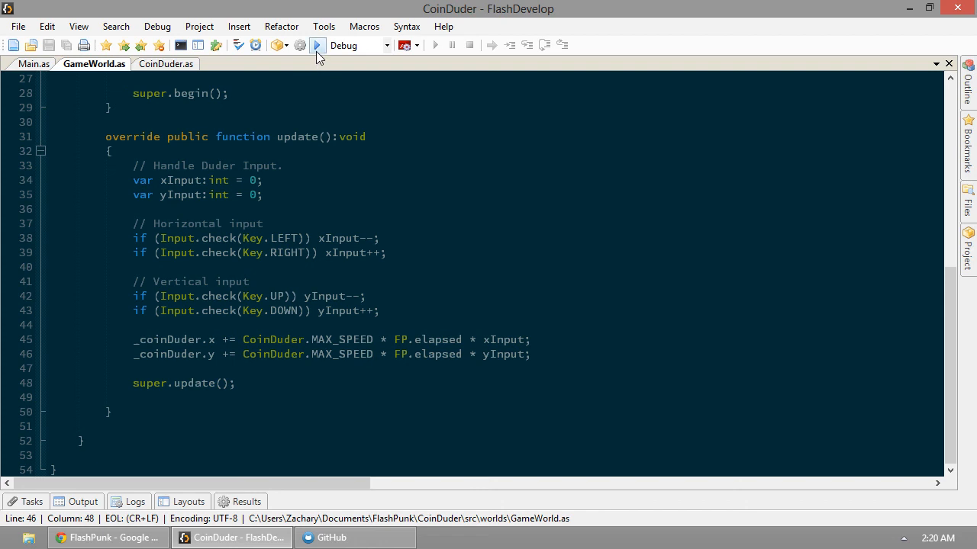
click(316, 45)
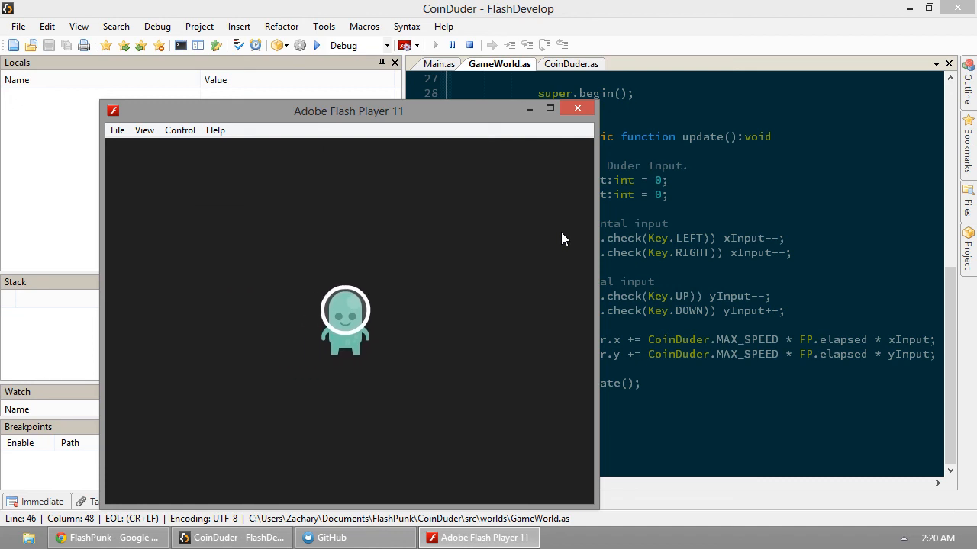
click(576, 107)
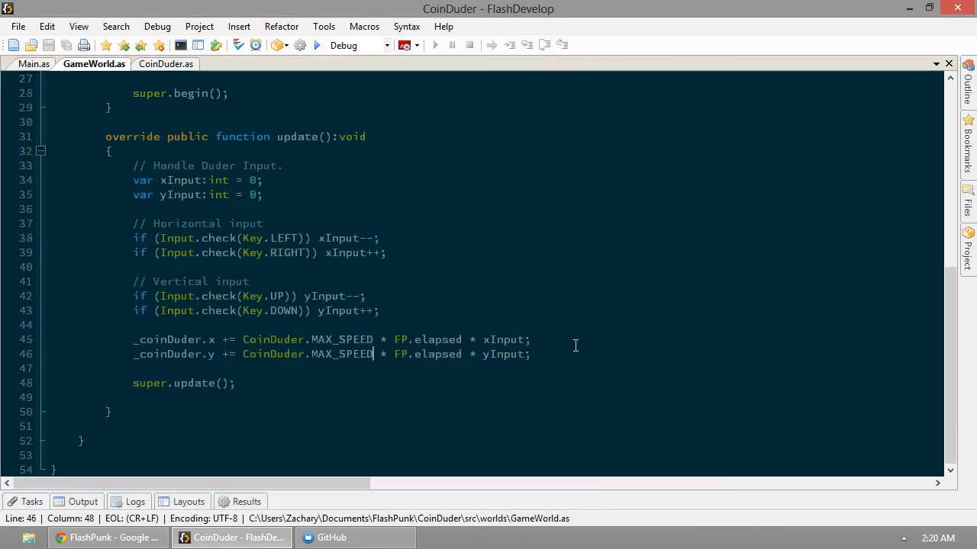
mouse_move(424, 394)
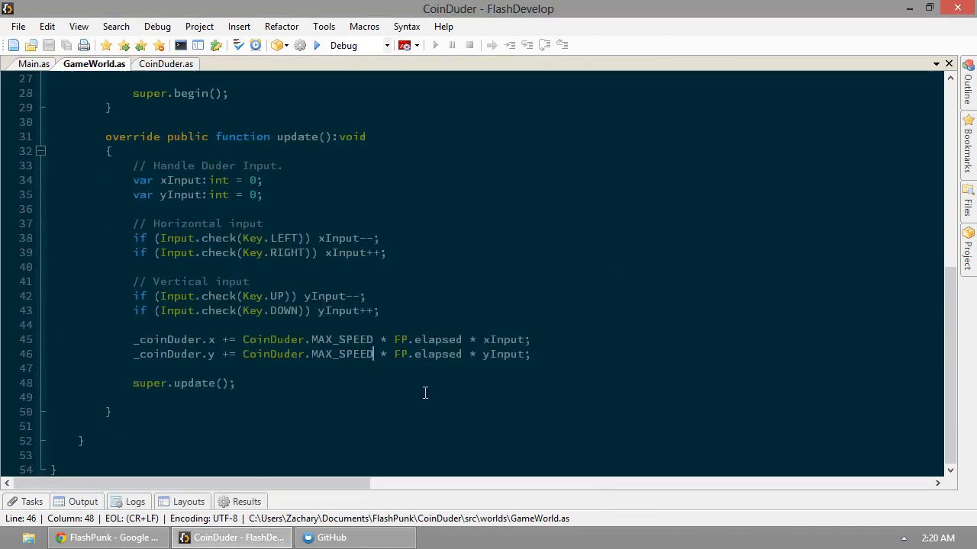